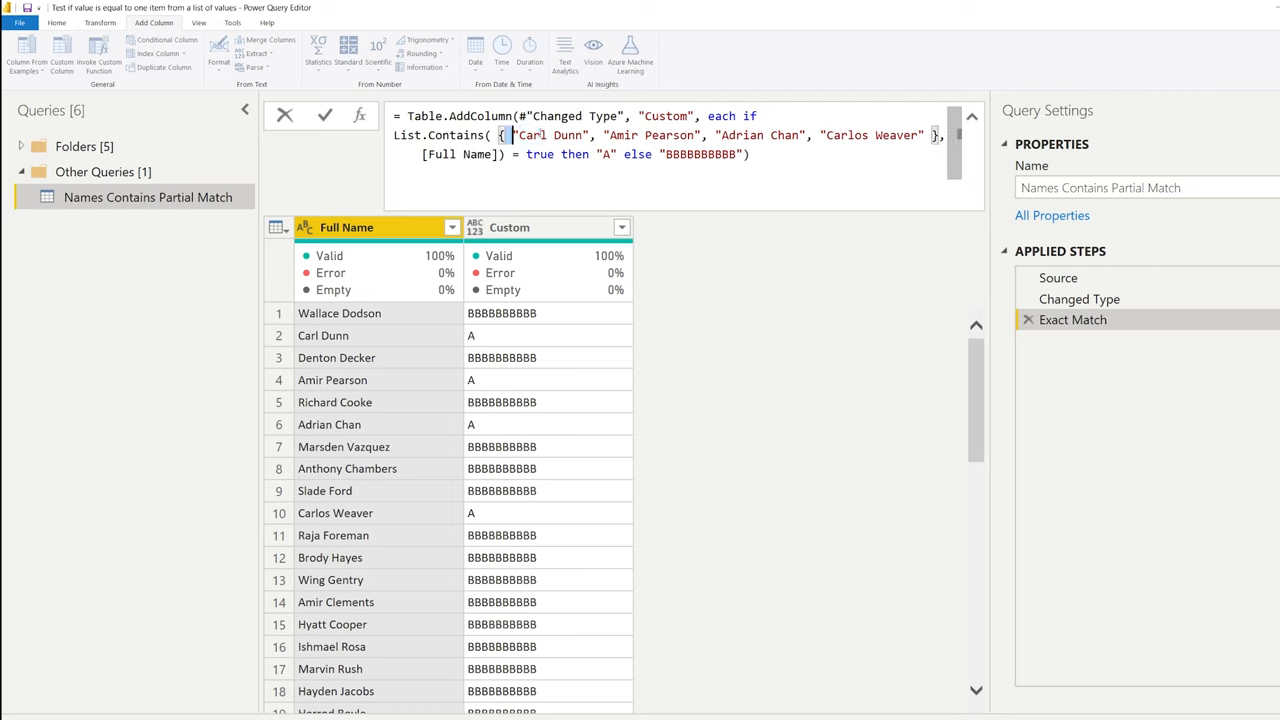
Step: Reduce the List.Contains name list to first names Carl, Amir, Adrian, Carlos so every row shows BBBBBBBBB
drag(512, 136, 926, 136)
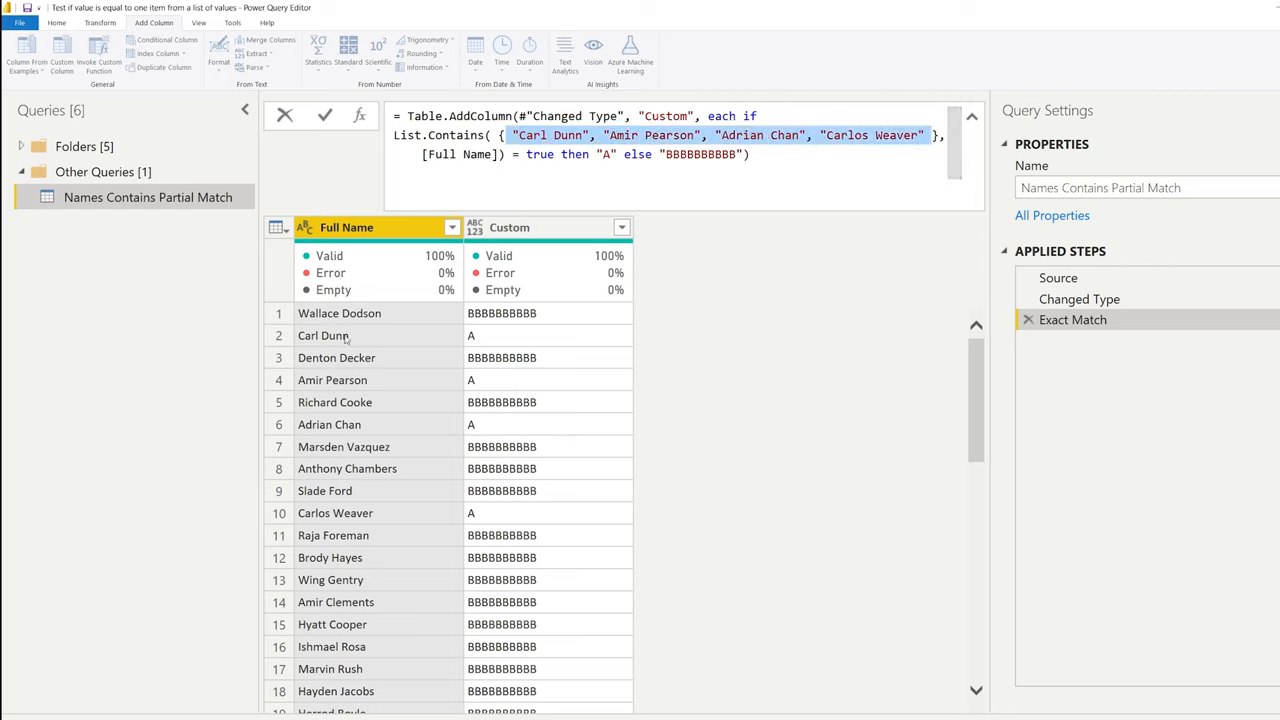
mouse_move(546, 340)
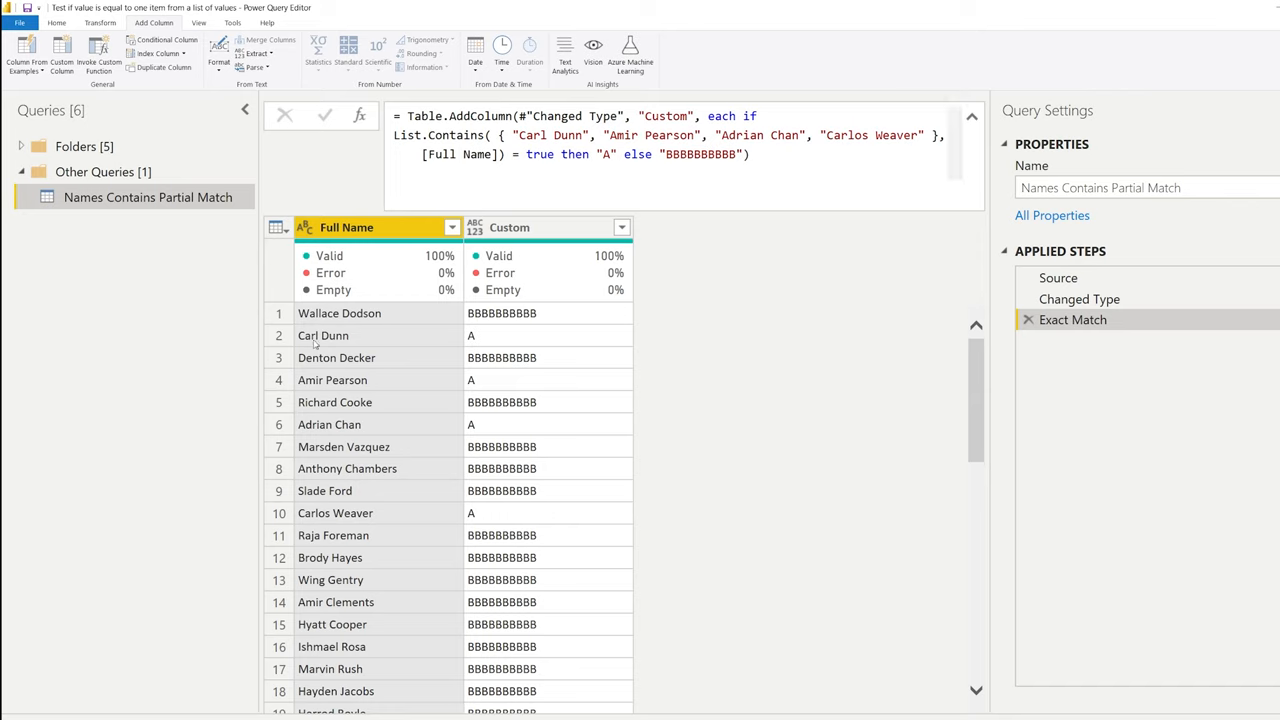
double_click(568, 136)
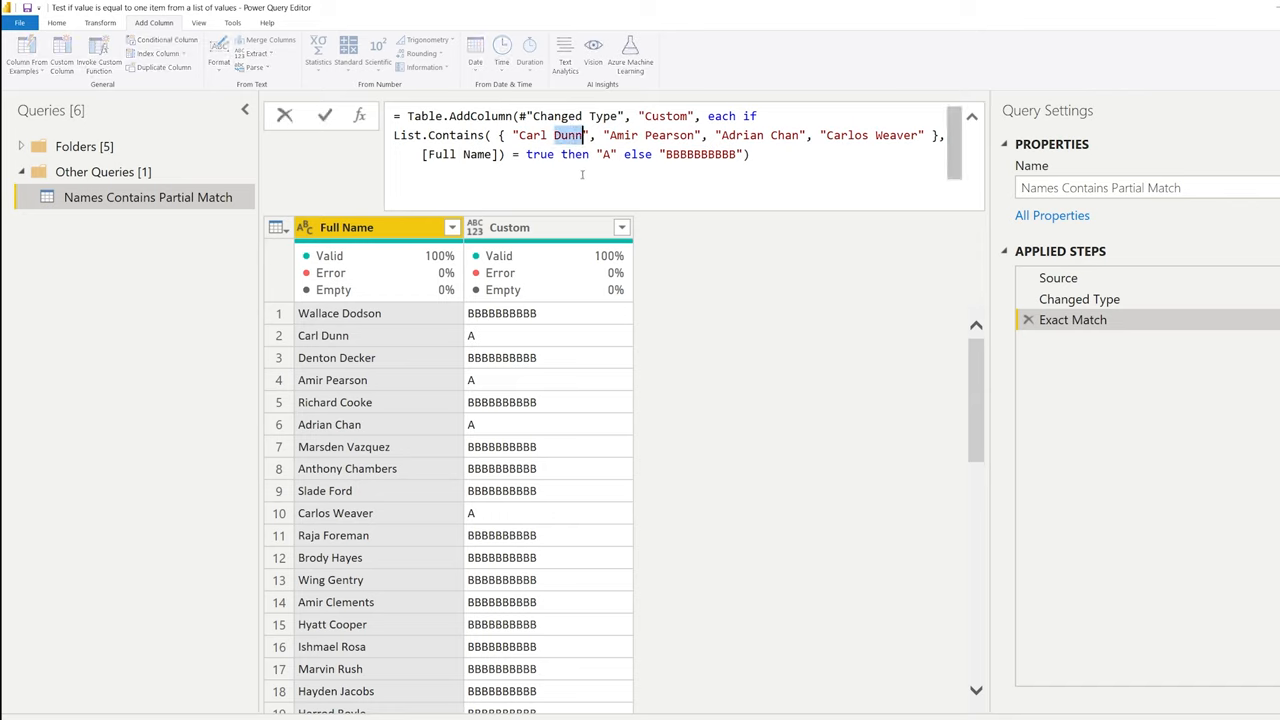
text(Carl)
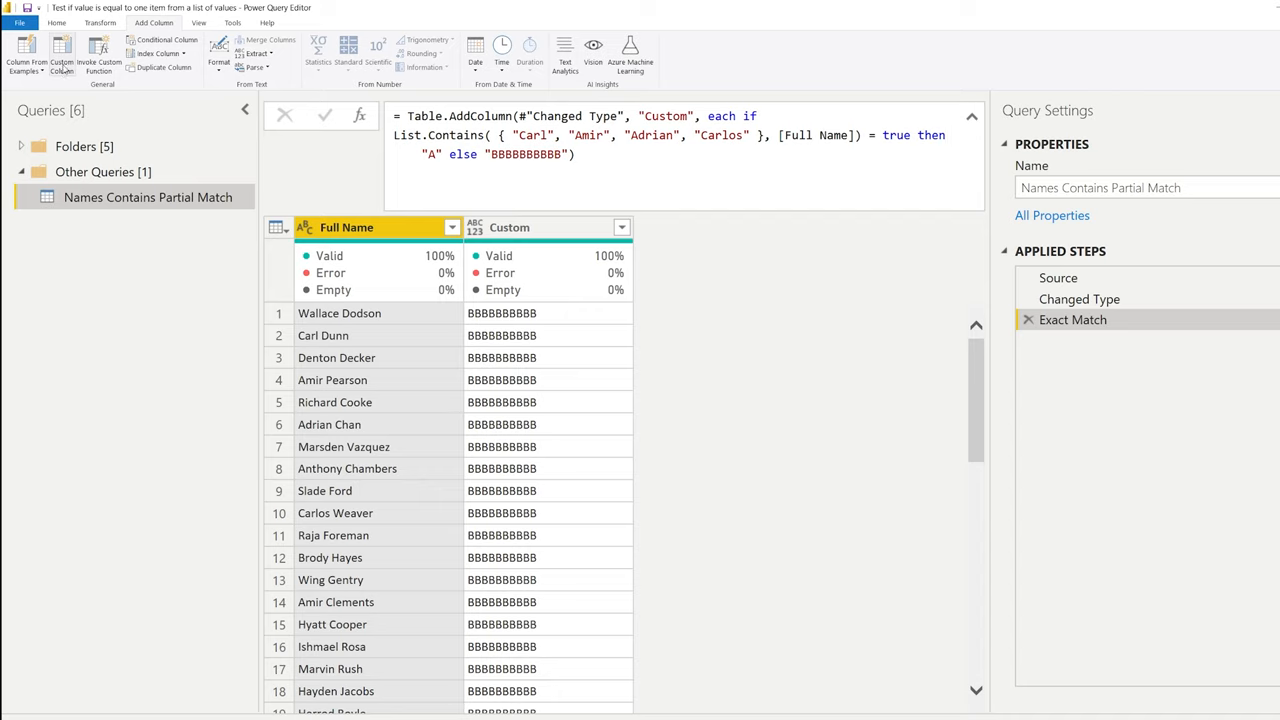
Step: Begin a new custom column formula calling Splitter.SplitTextByAnyDelimiter
click(62, 48)
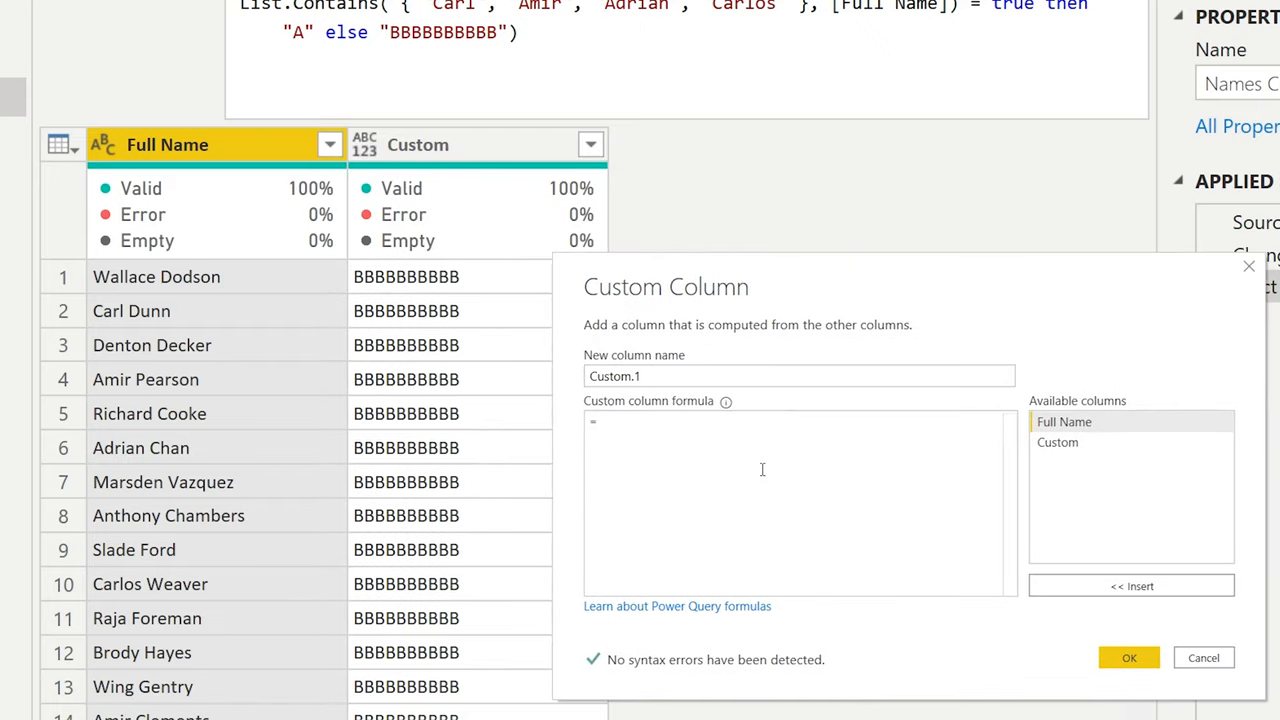
text(Split.)
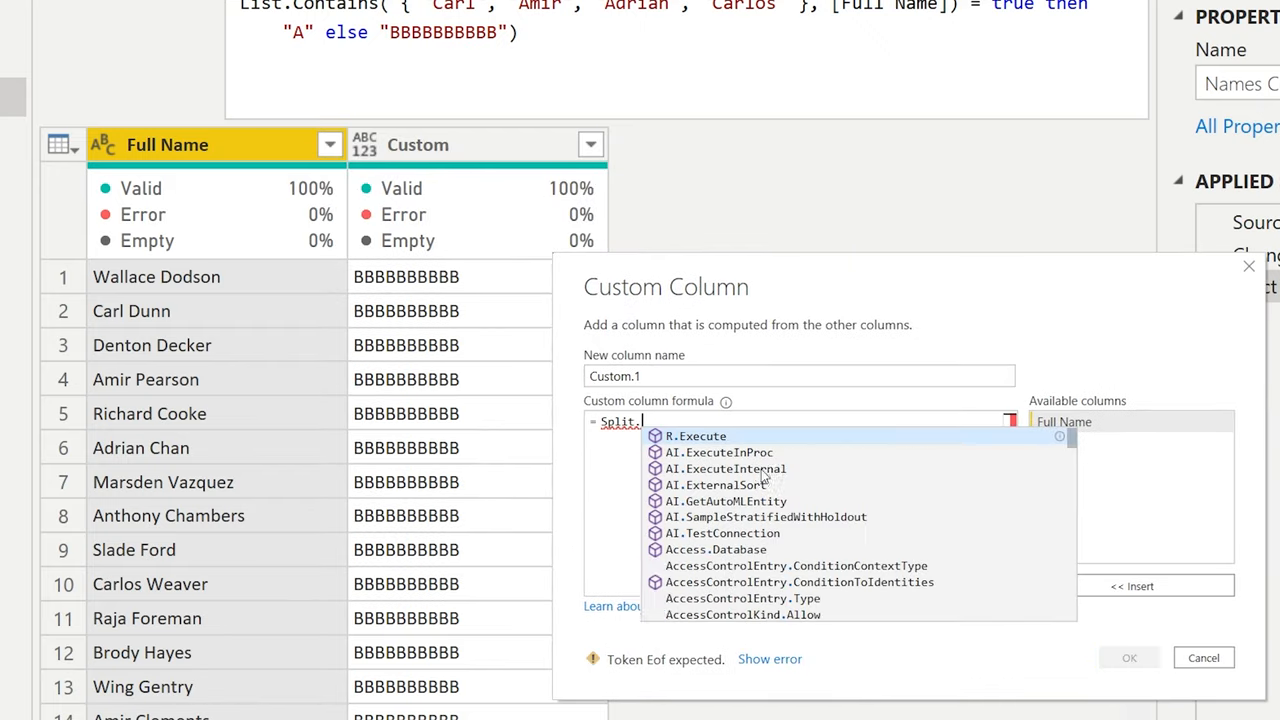
text(Split)
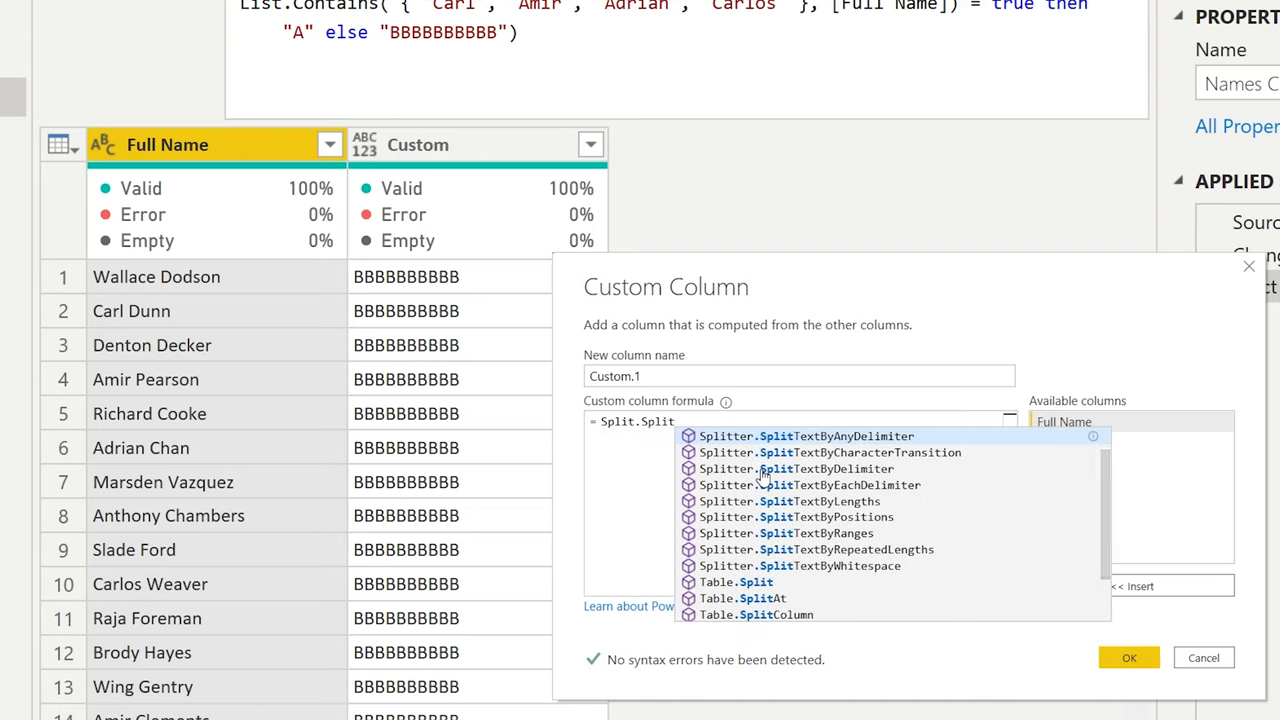
mouse_move(868, 500)
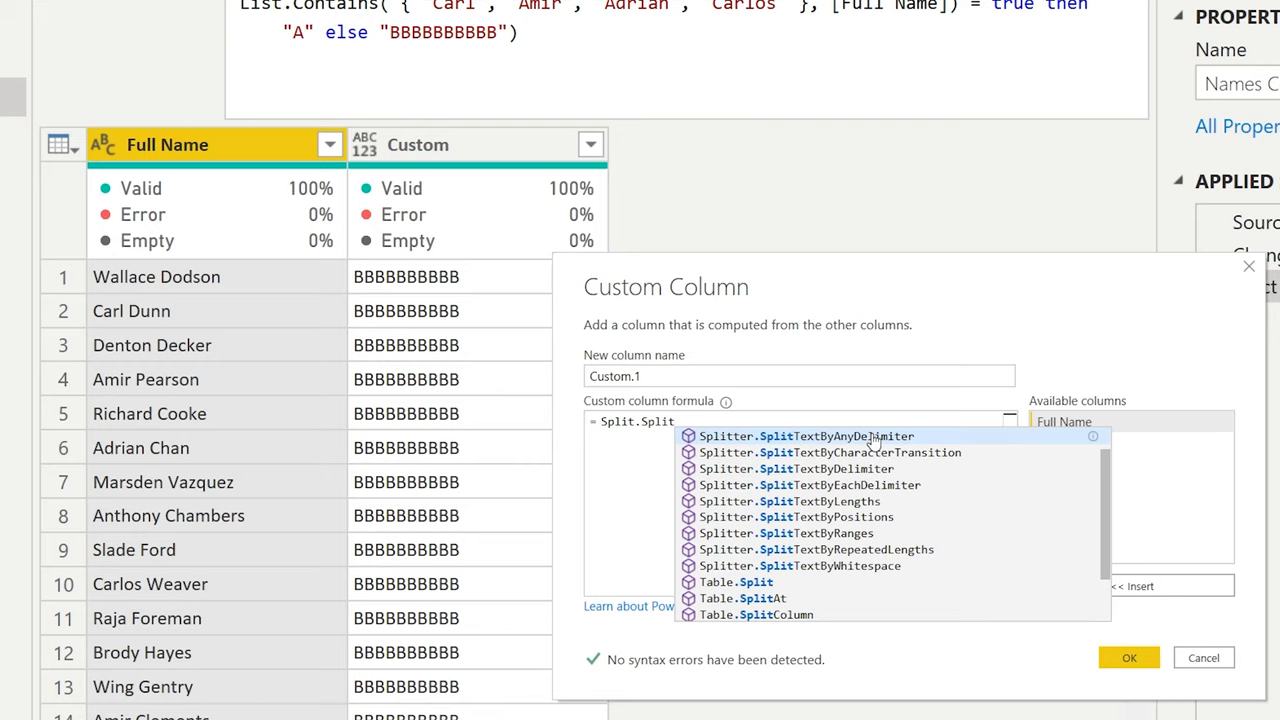
click(800, 436)
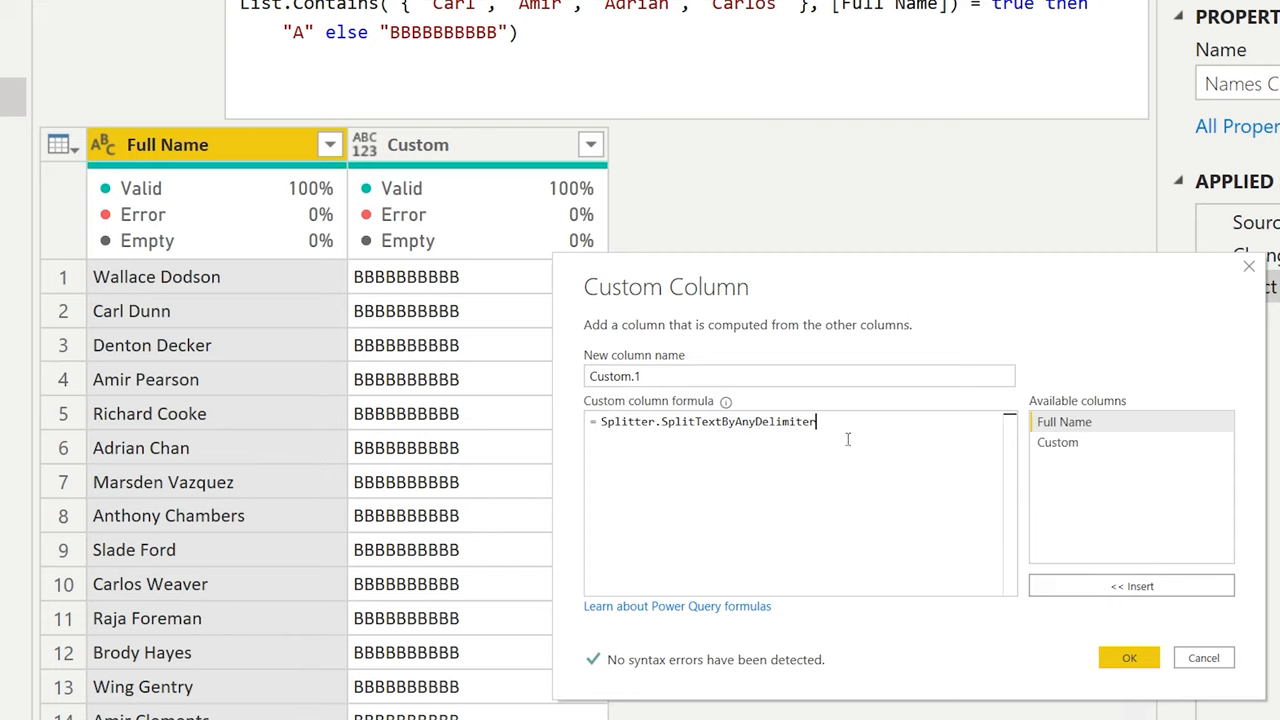
text(()
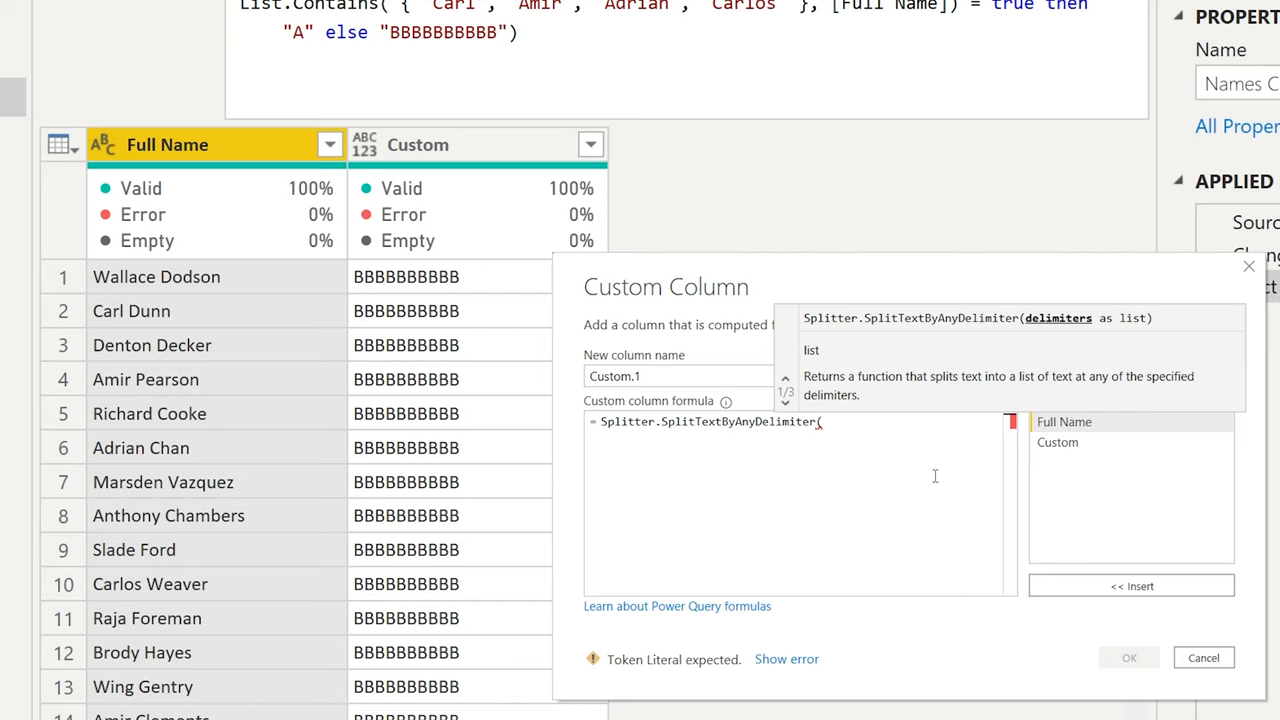
Step: Supply the delimiter list { "Carl", "Amir", "Adrian", "Carlos" } and close the call without syntax errors
text({)
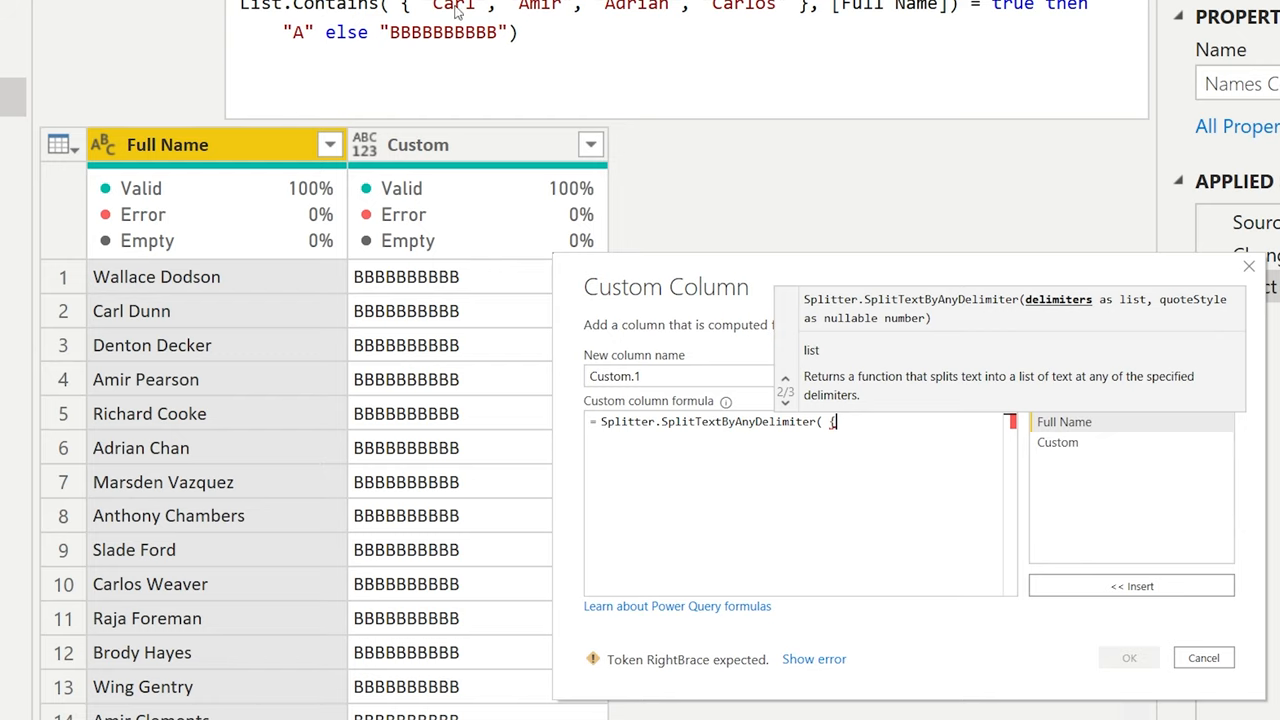
mouse_move(822, 454)
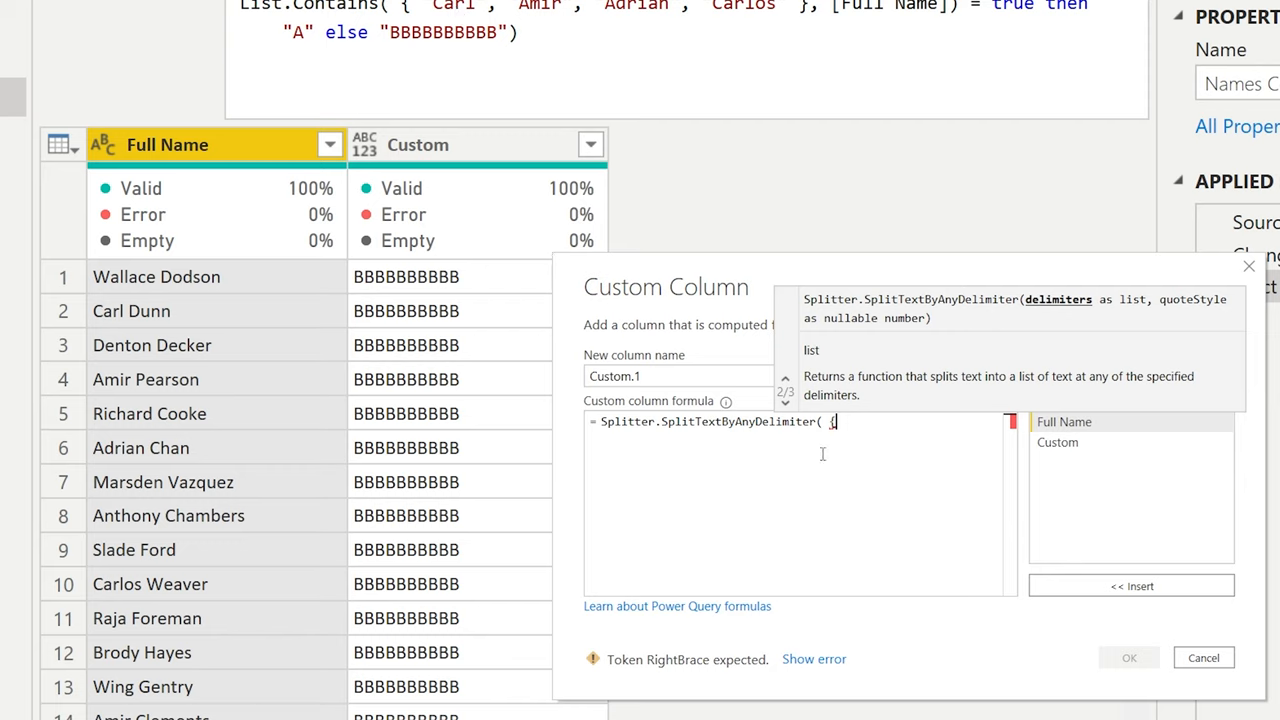
text("Carl",)
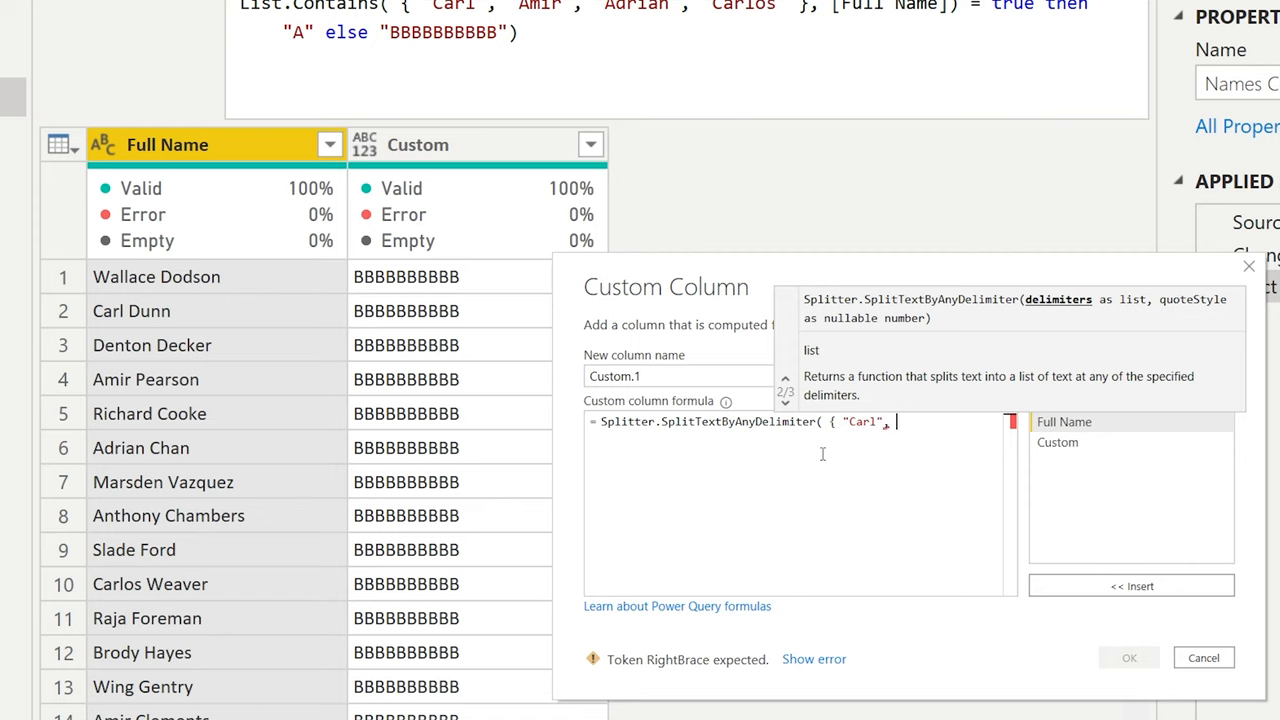
text("Amir", A)
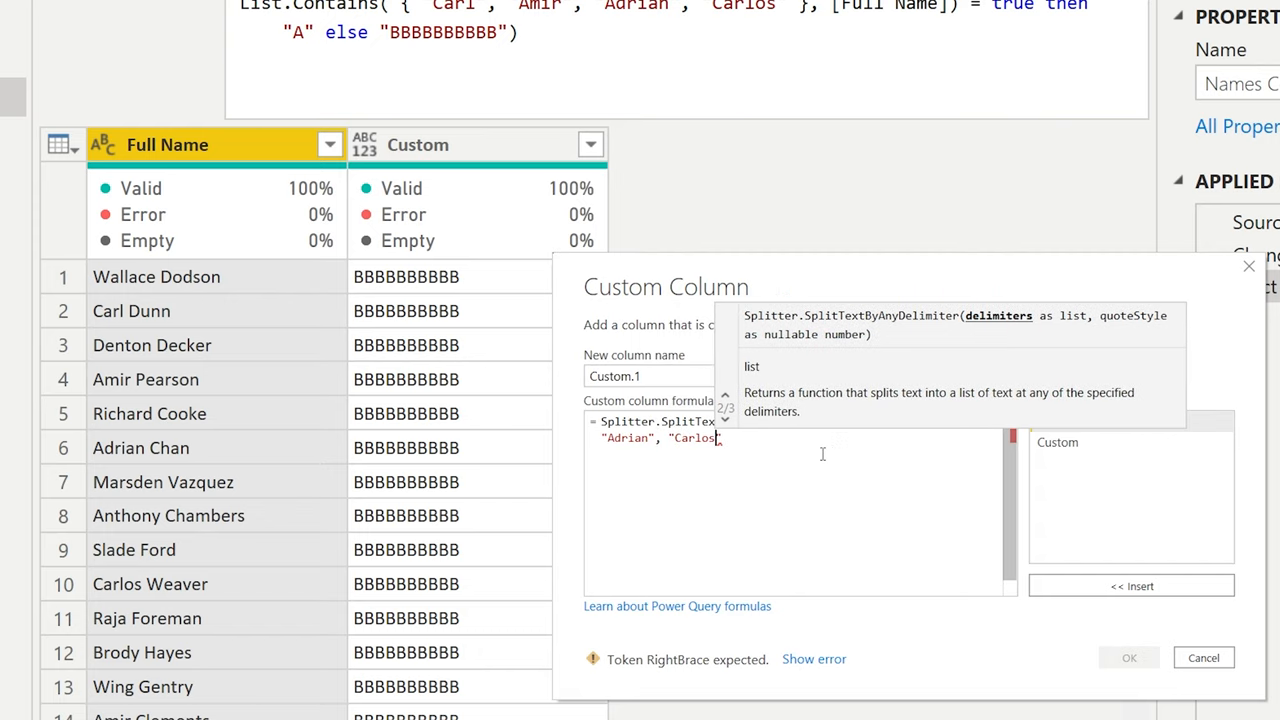
text(})
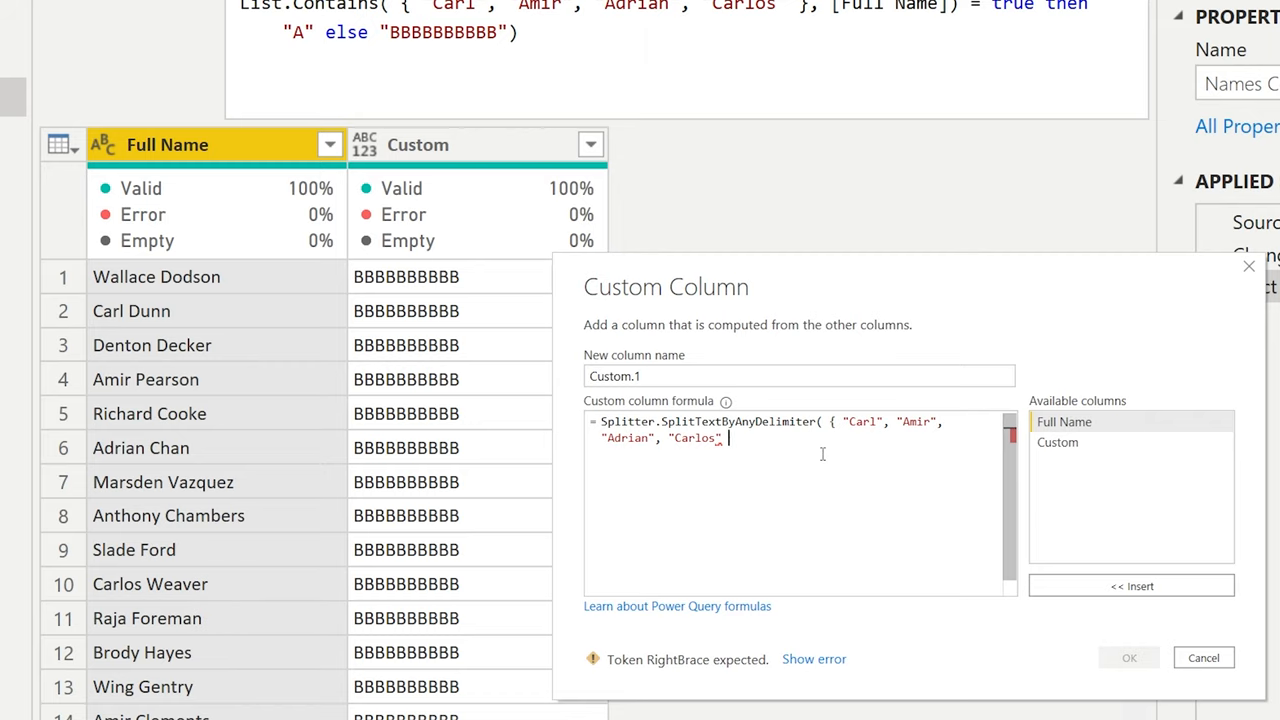
text(} ))
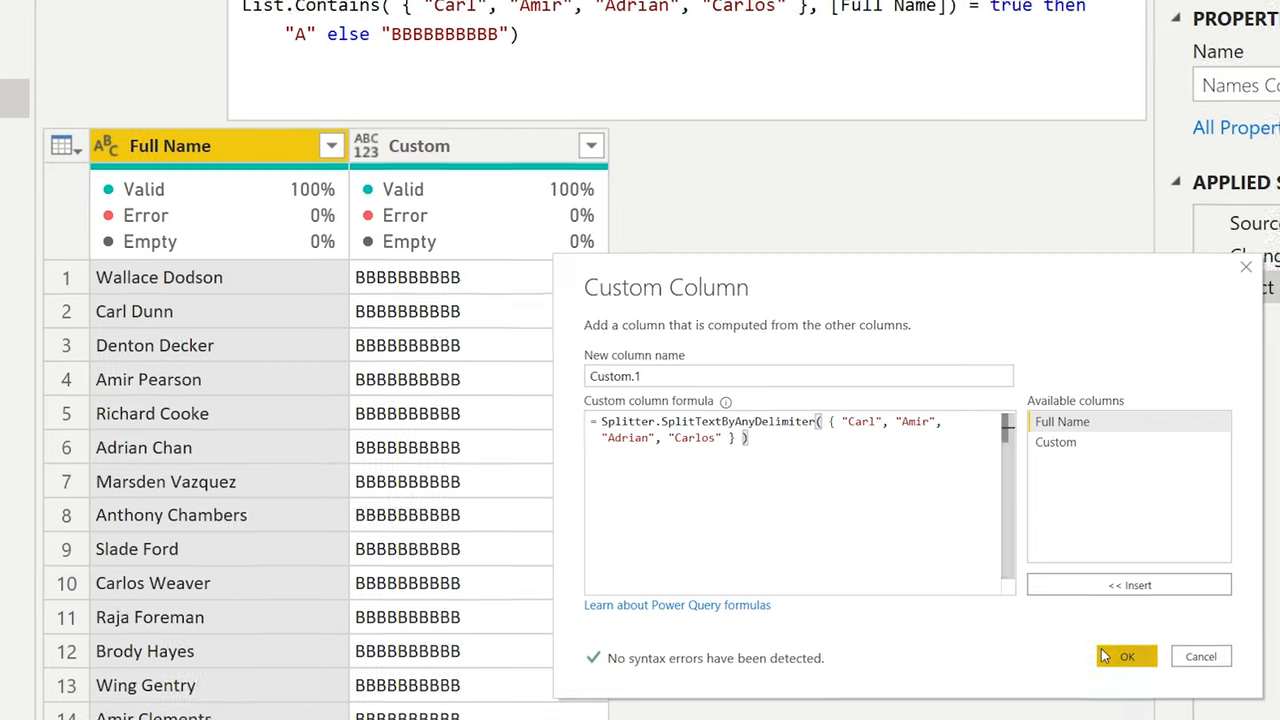
Step: Invoke the splitter on [Full Name] so Custom.1 returns a List on every row
click(1120, 656)
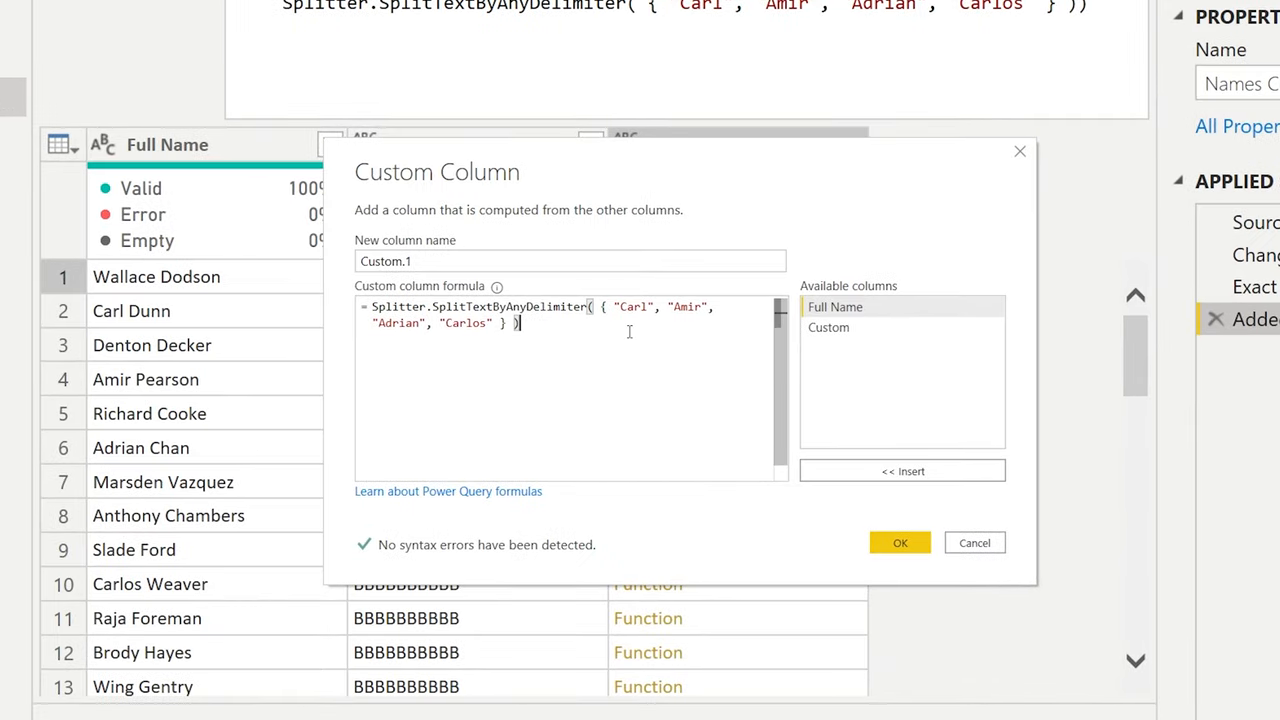
text(( [Full Name)
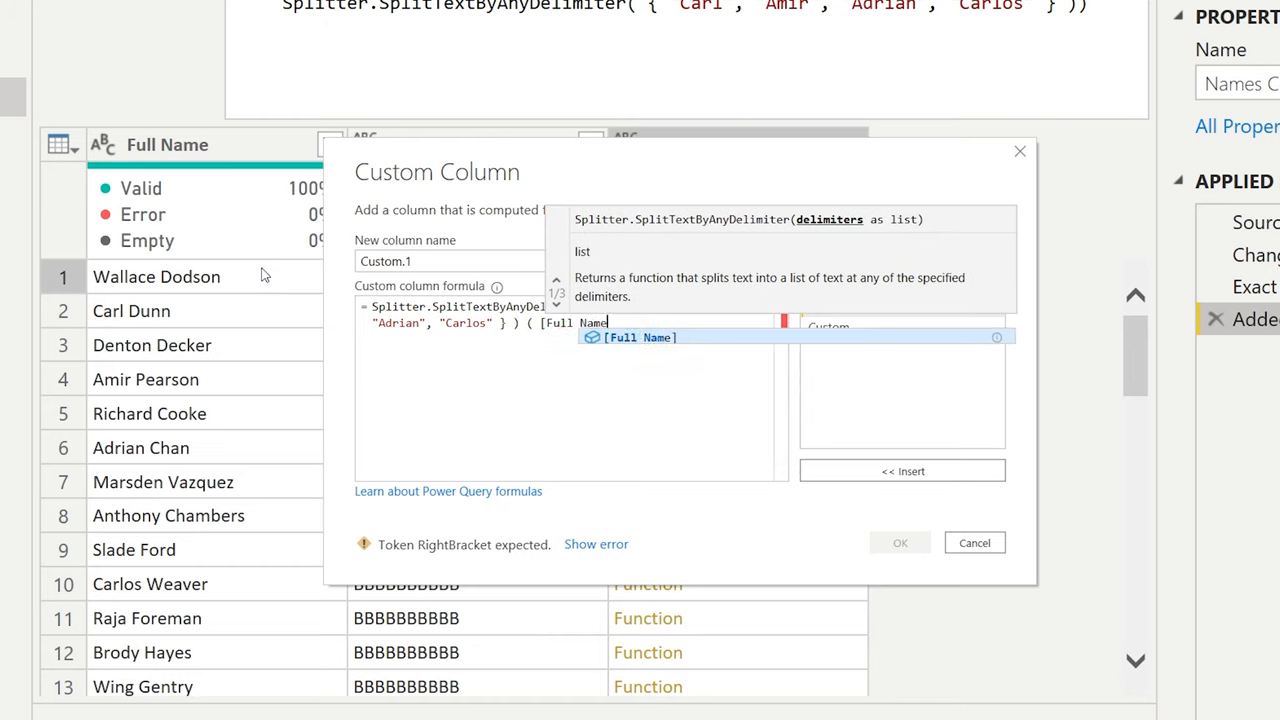
text(])
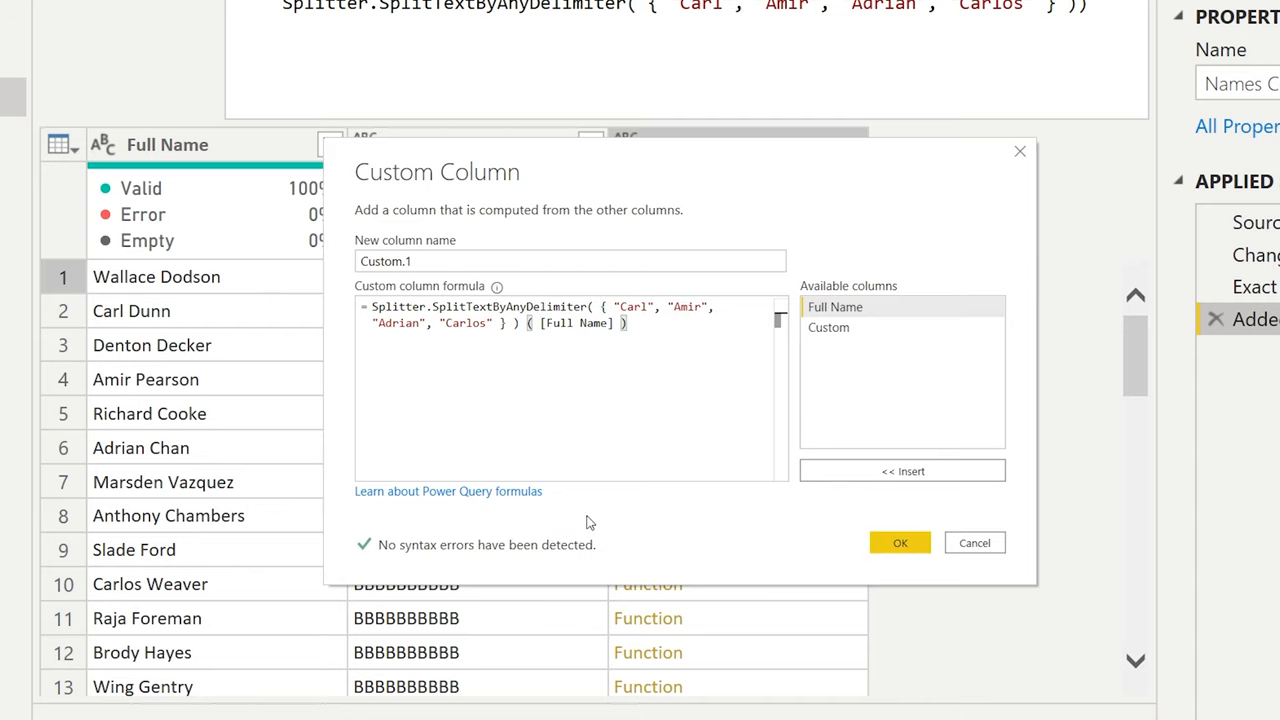
click(900, 542)
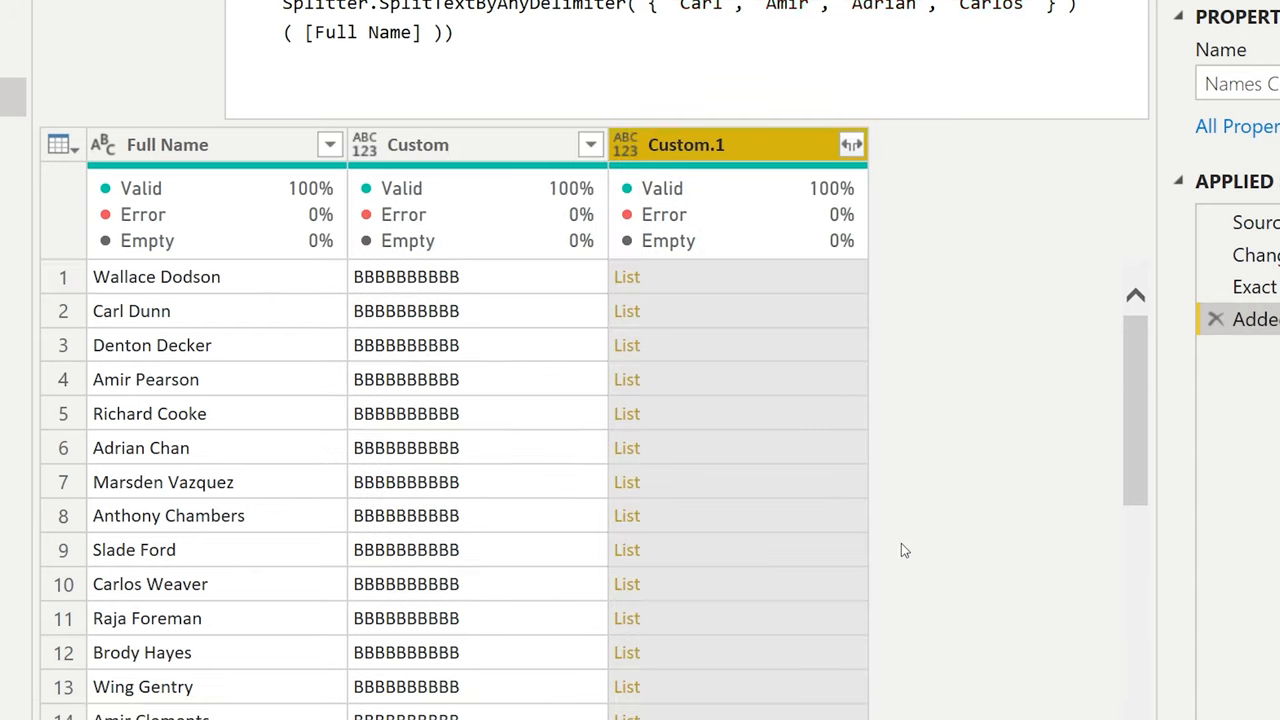
mouse_move(736, 294)
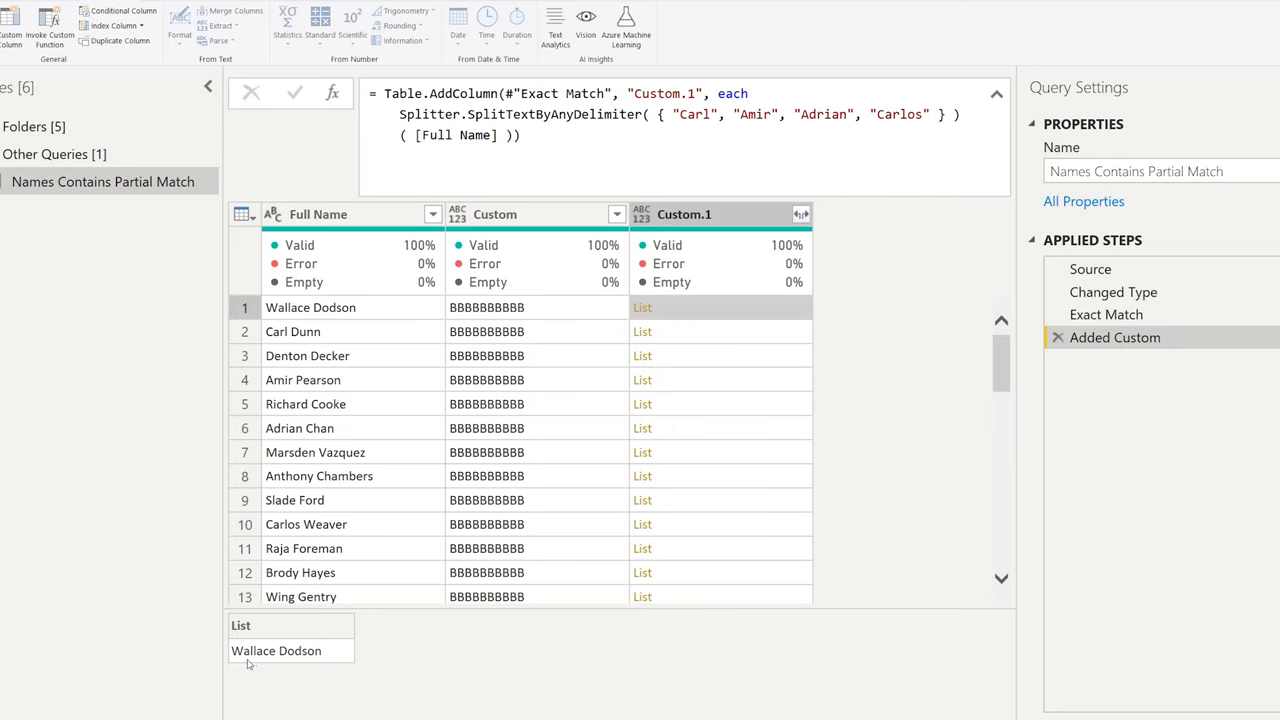
mouse_move(638, 414)
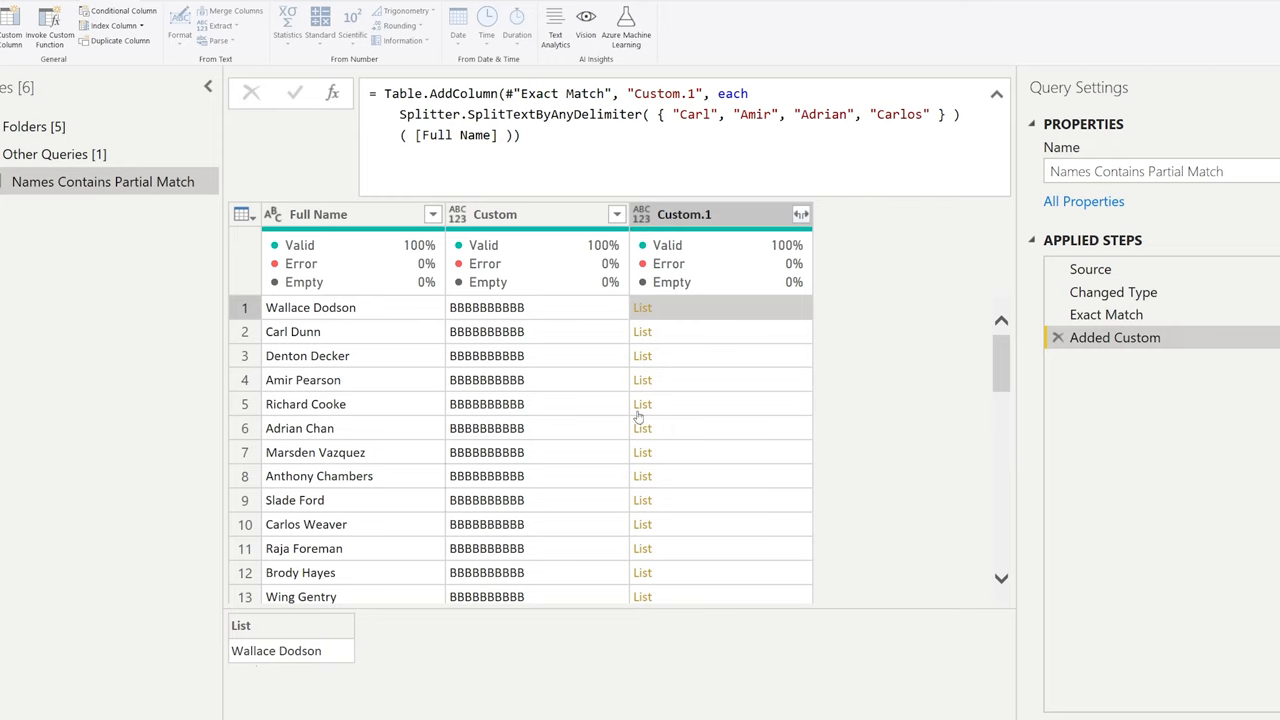
mouse_move(692, 336)
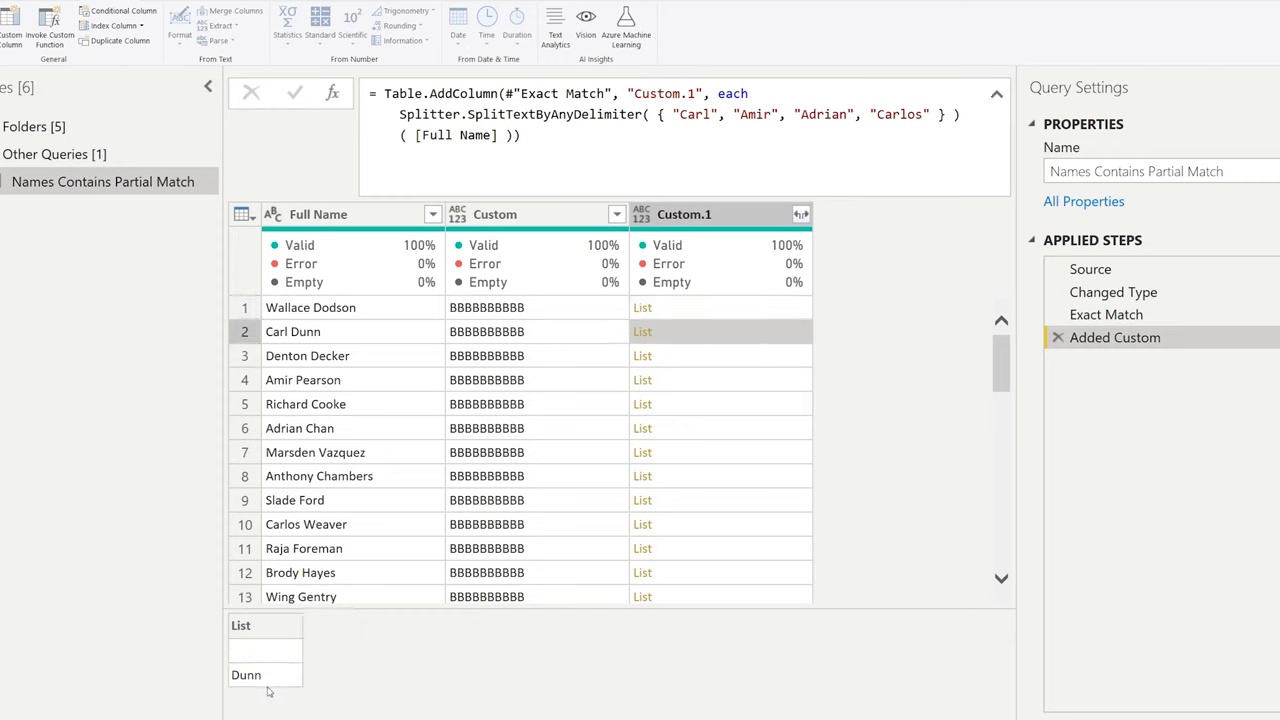
mouse_move(252, 660)
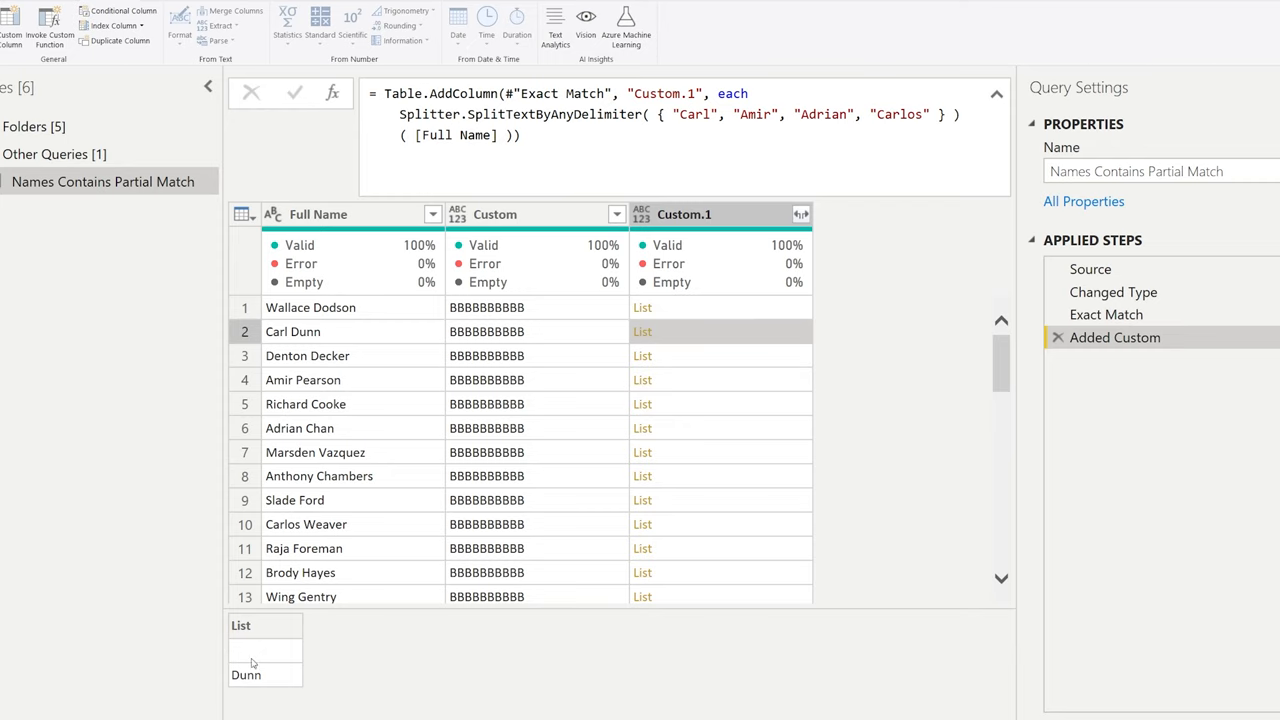
mouse_move(280, 660)
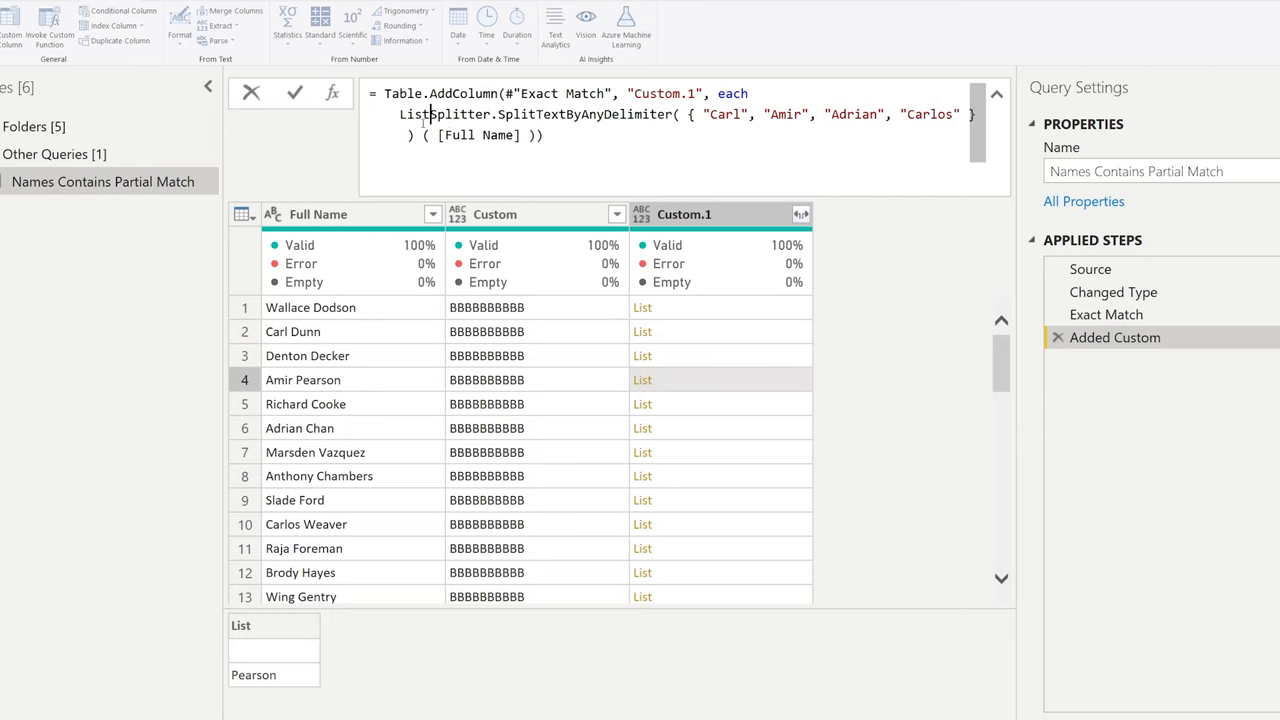
text(List.Count()
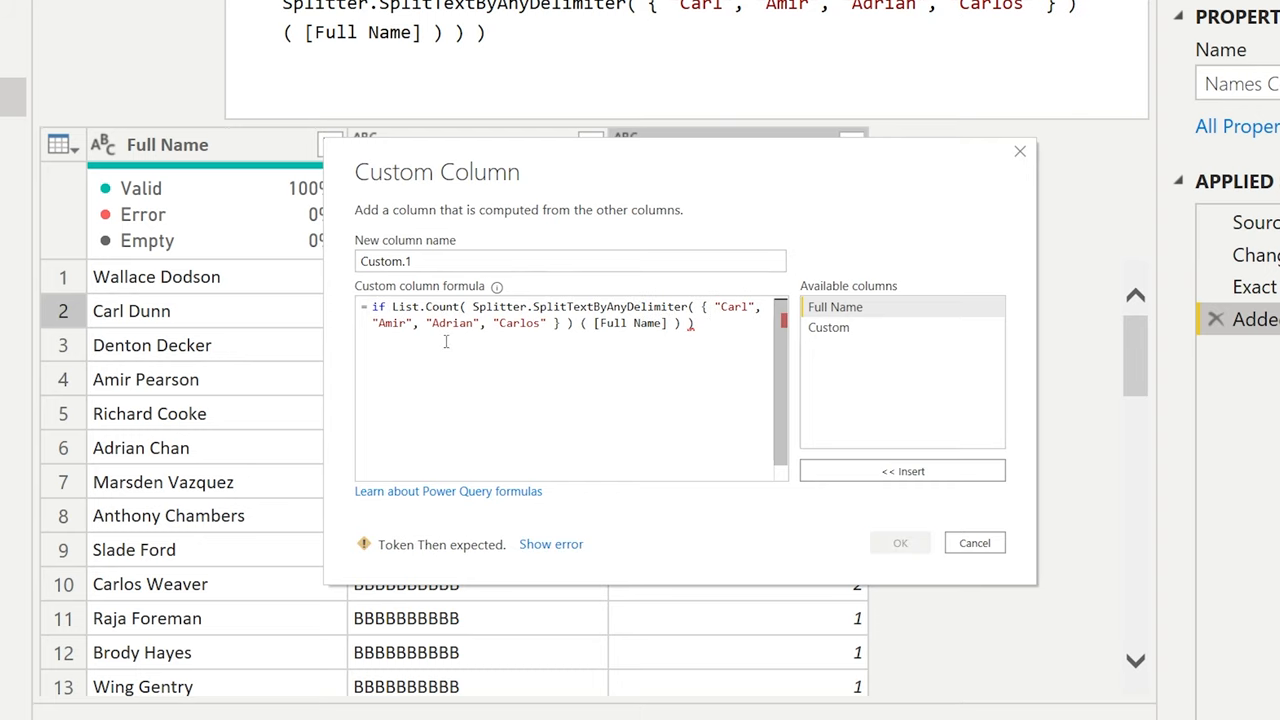
Step: Complete the formula with > 1 then "A" else "BBBBBBB"
text(> 1 then "A)
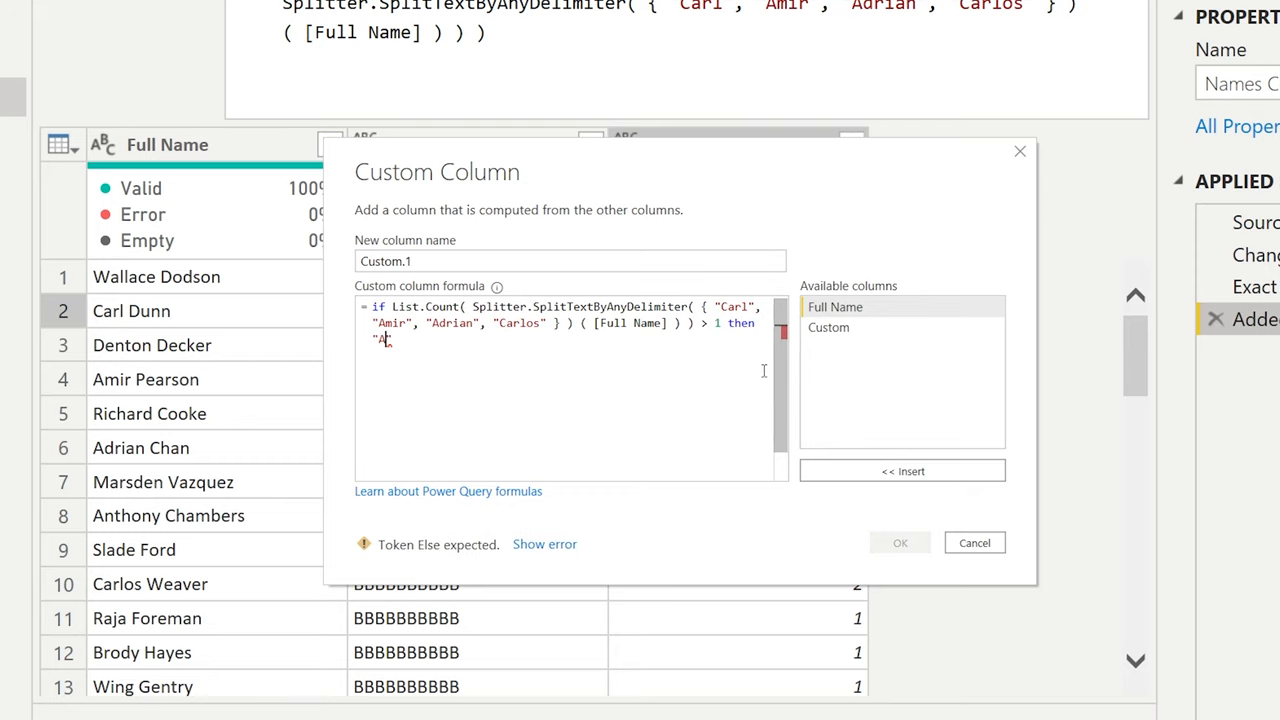
text(else "BBB)
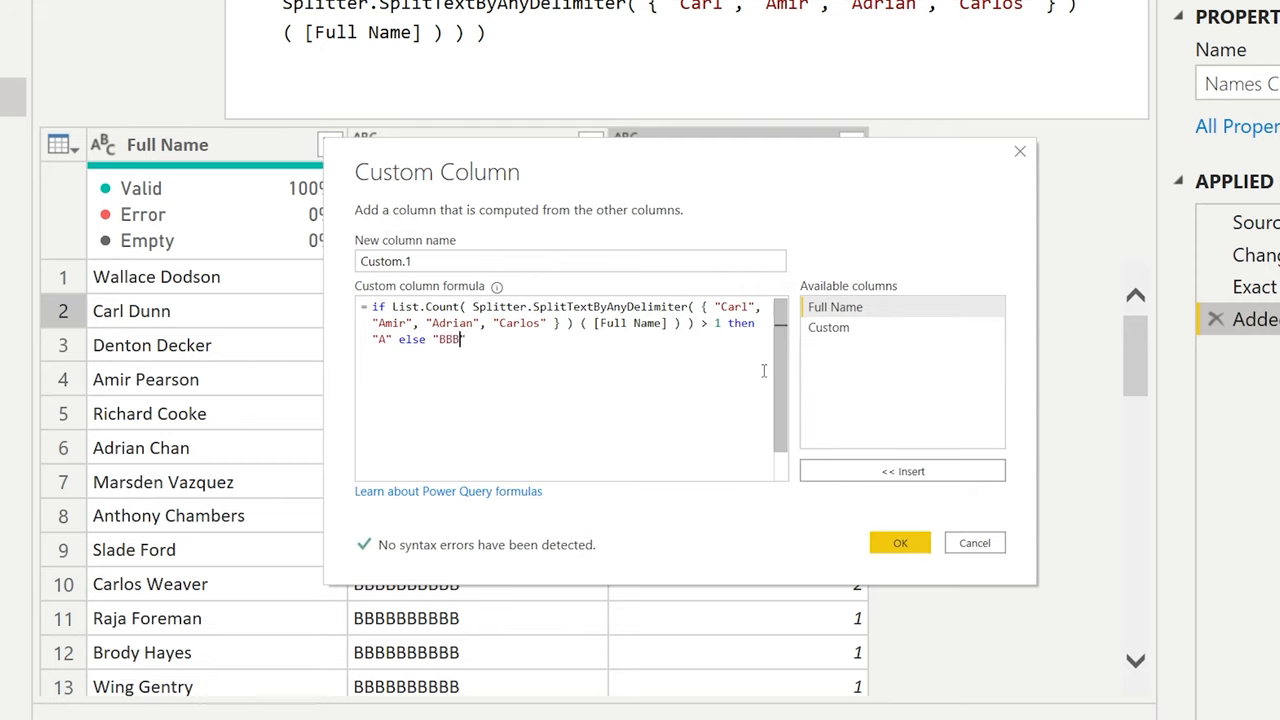
text(BBBB)
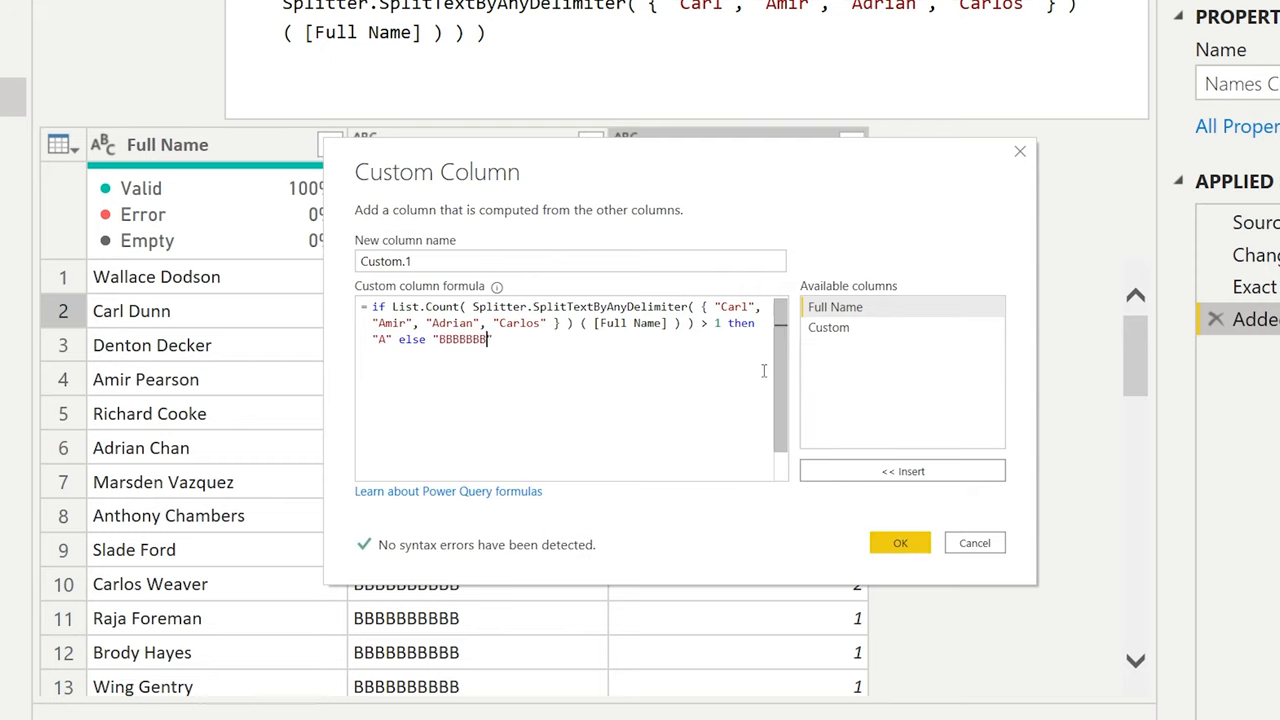
click(570, 260)
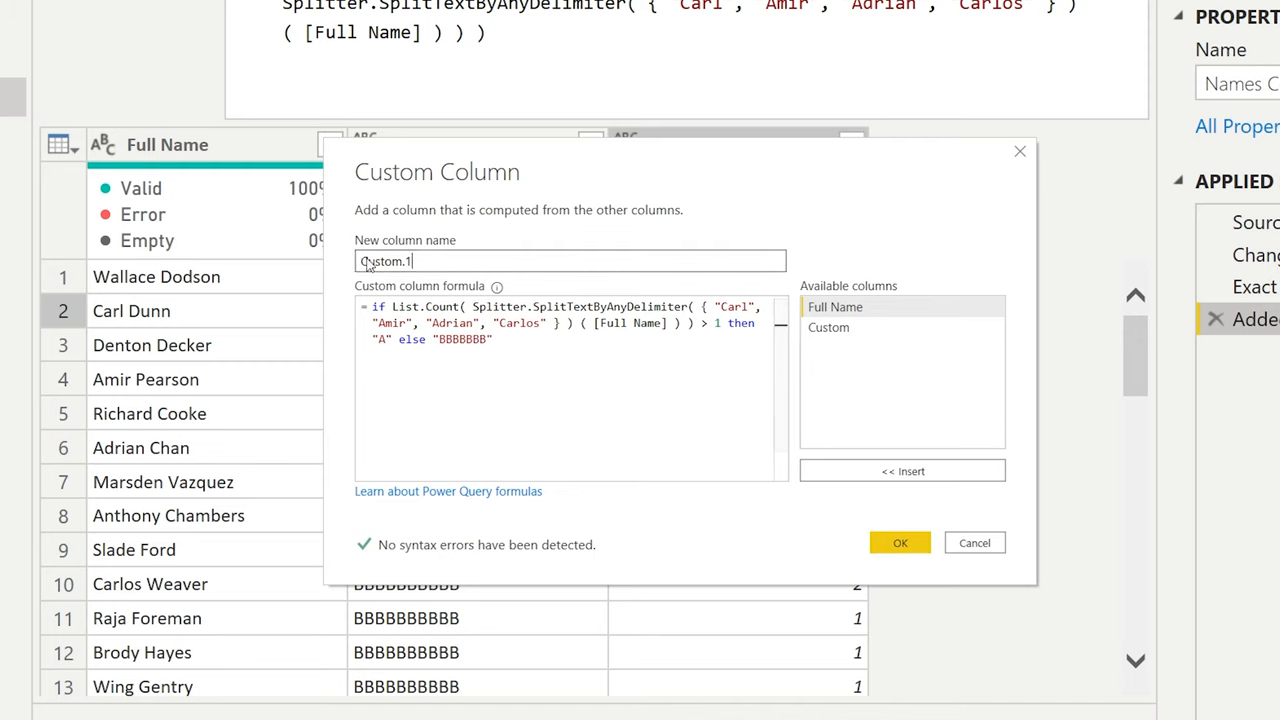
text(Splitter)
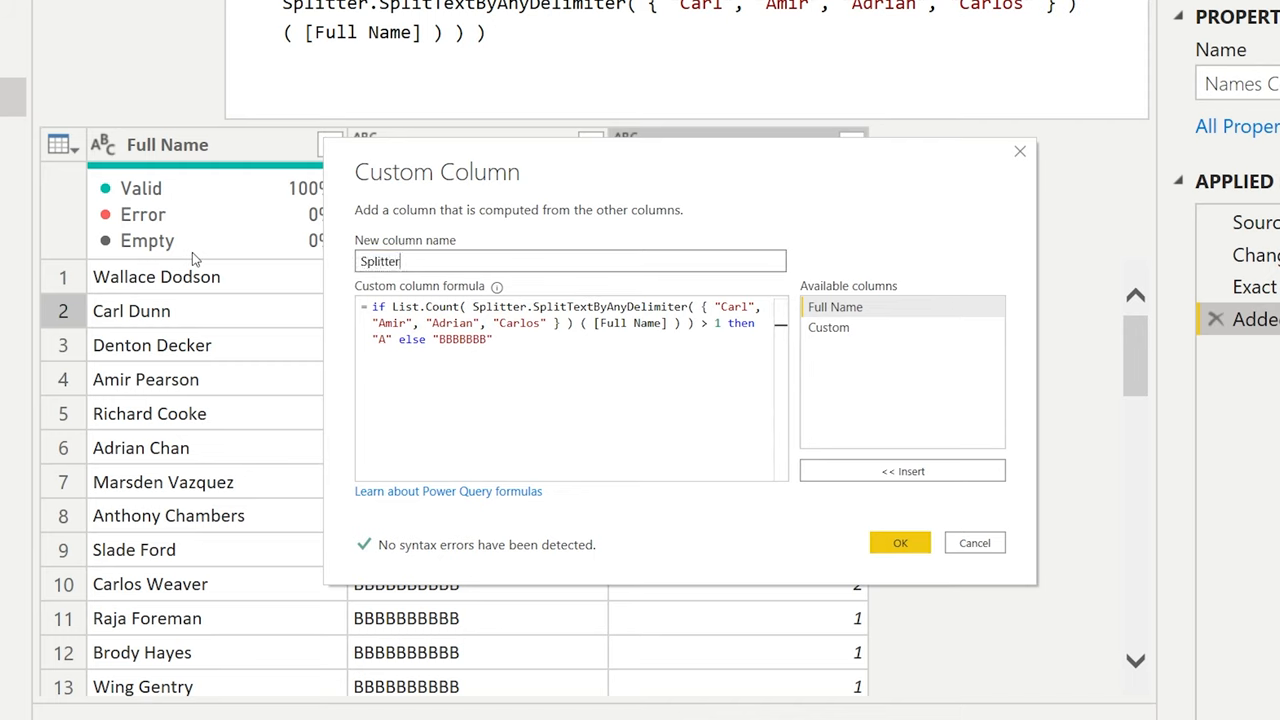
text(.SplitTet)
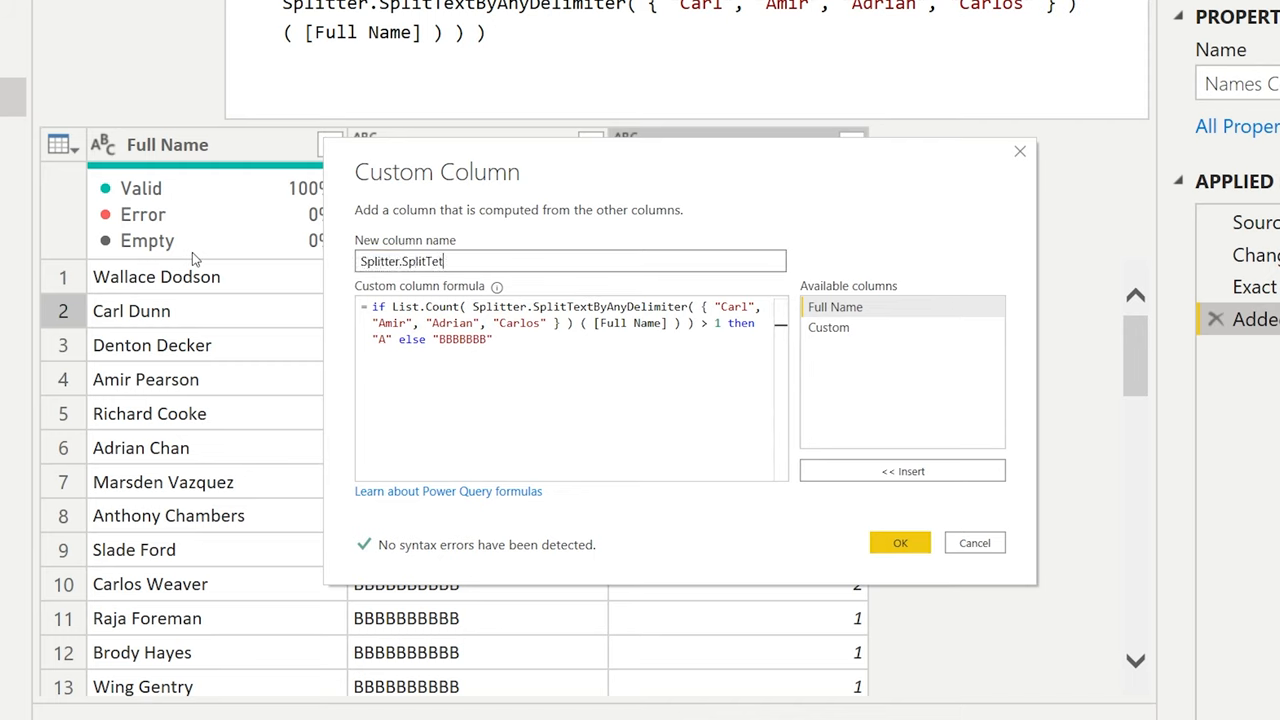
click(900, 542)
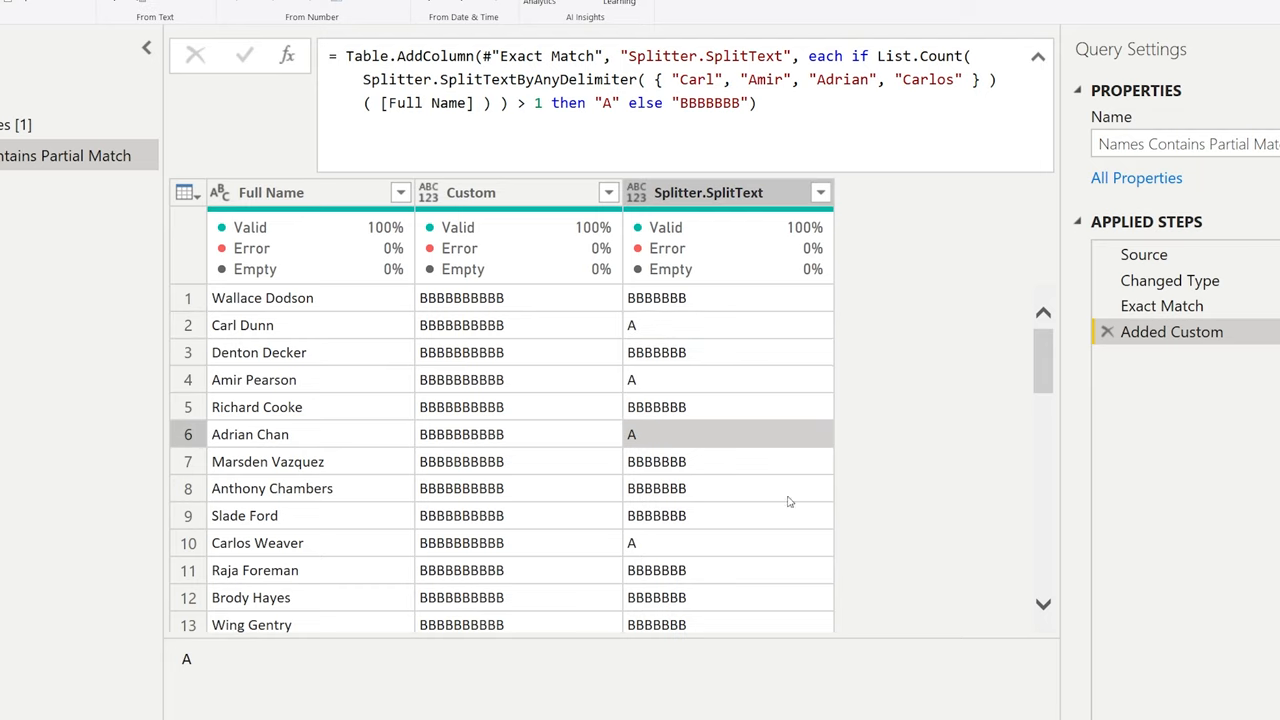
mouse_move(892, 478)
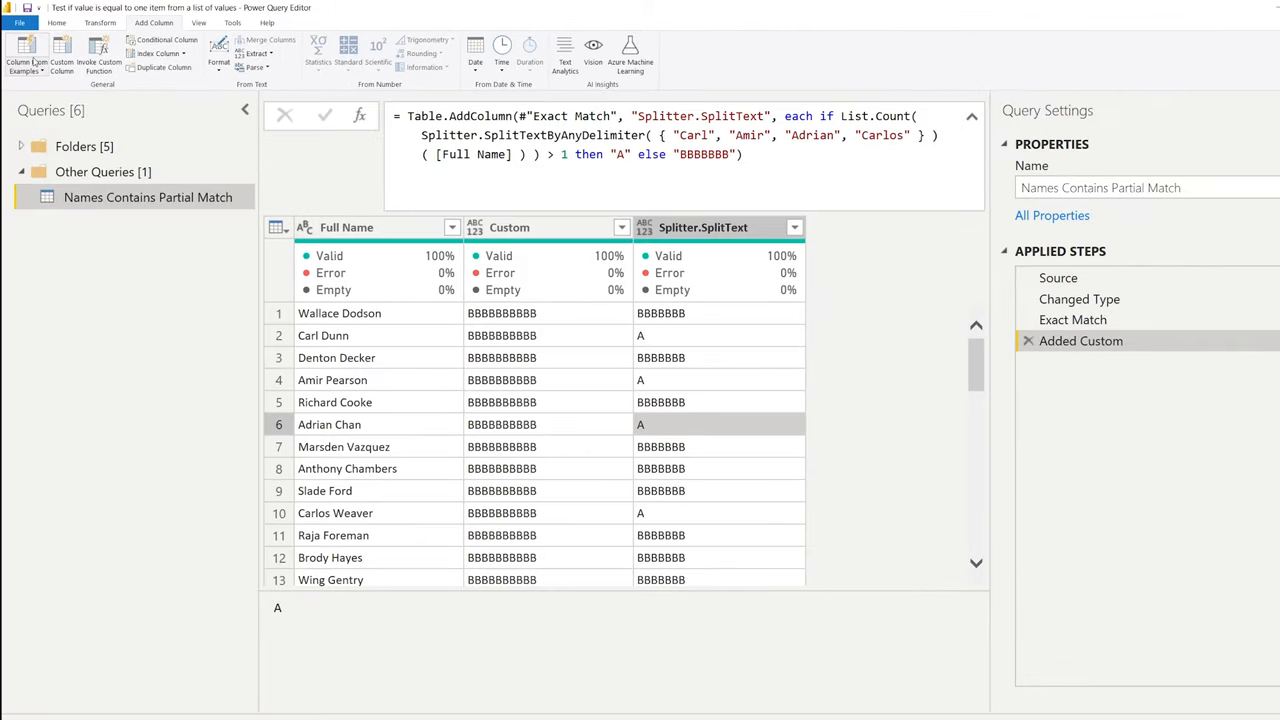
click(72, 56)
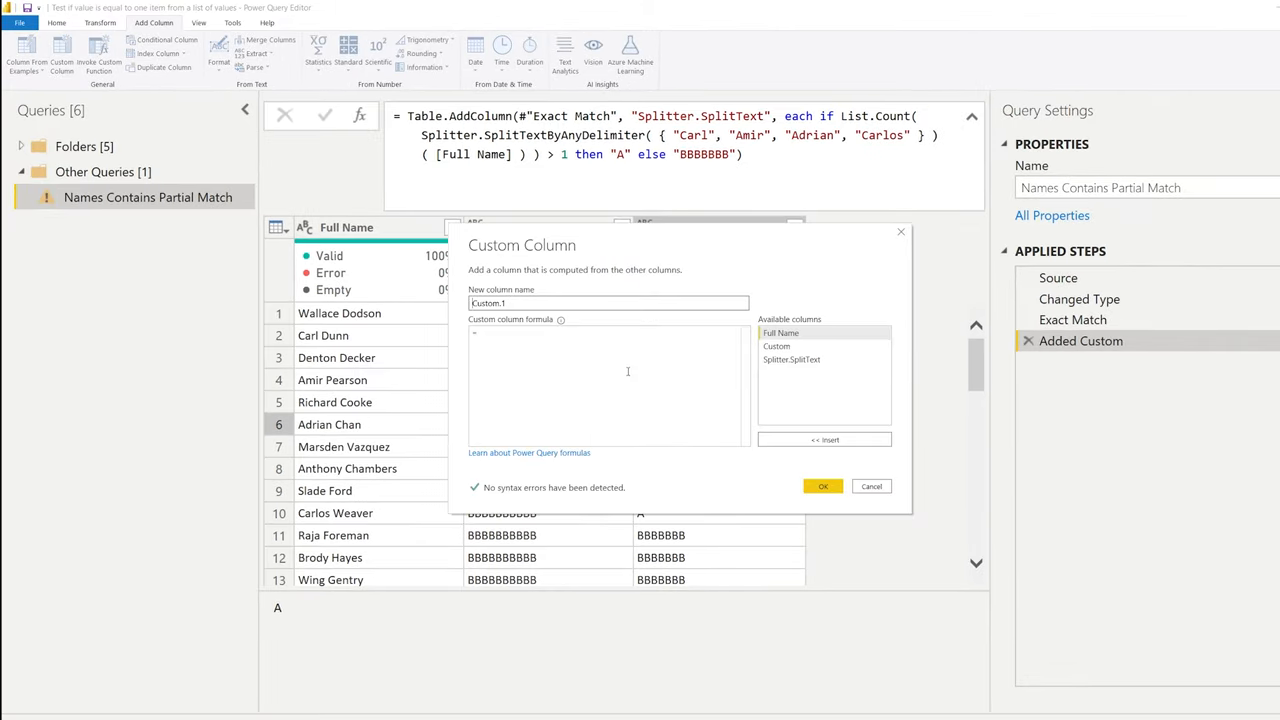
text(Text.Contains( [Full Name], "Carl)
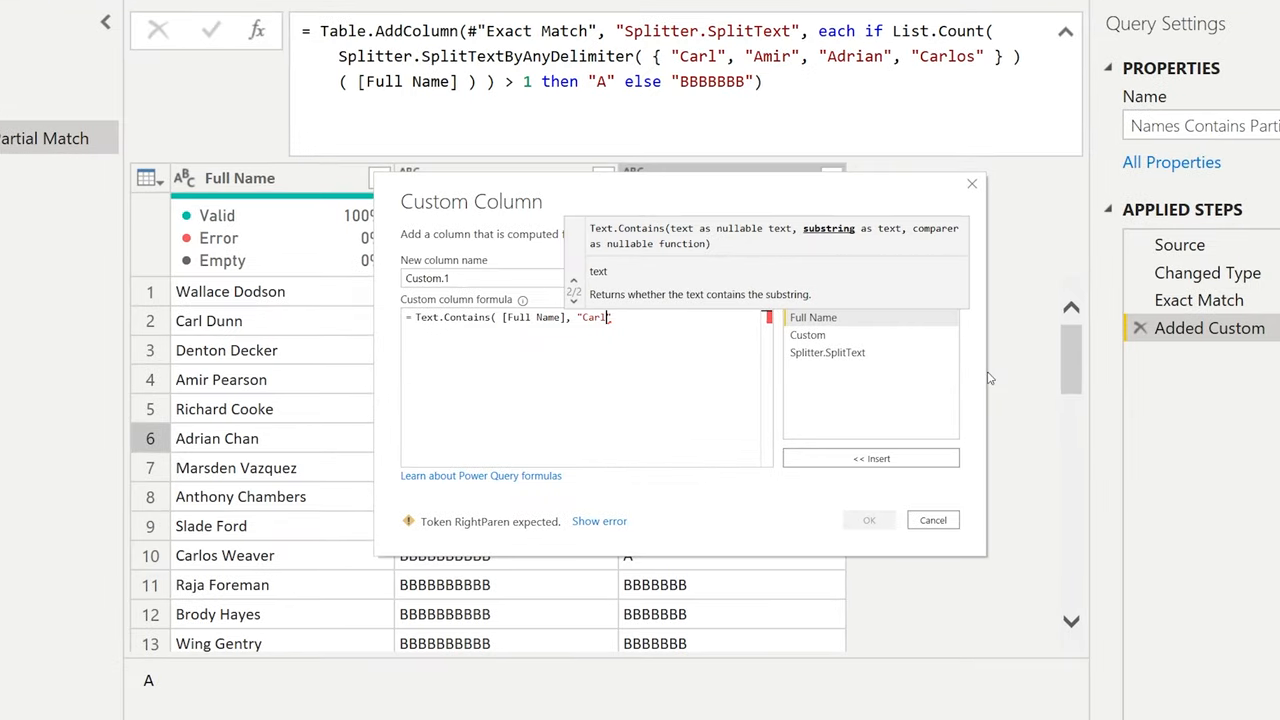
text())
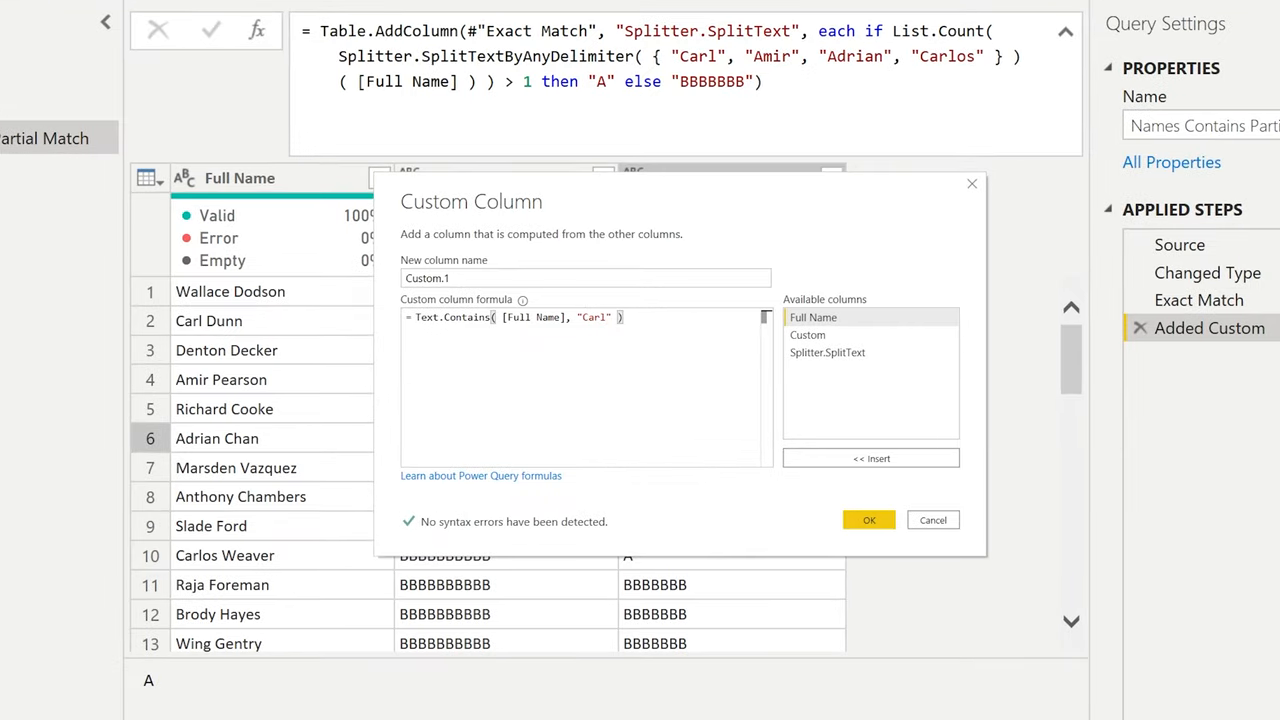
click(868, 520)
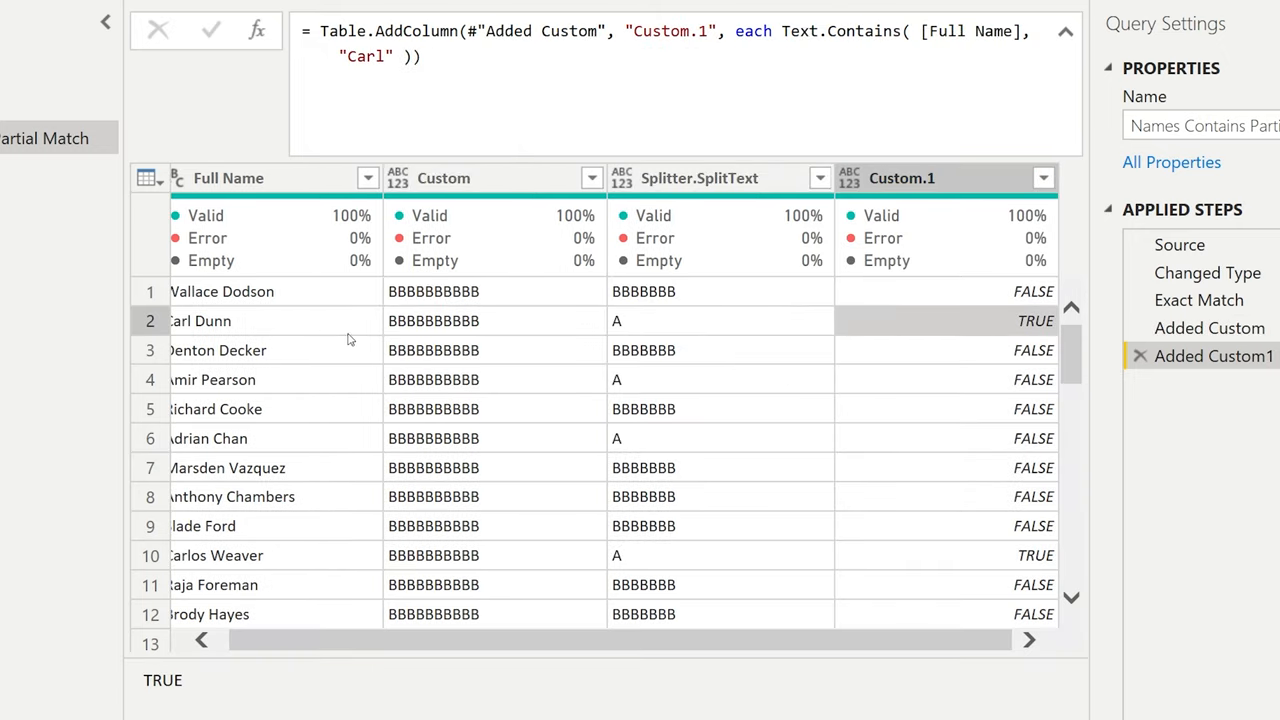
mouse_move(1036, 420)
text({ )
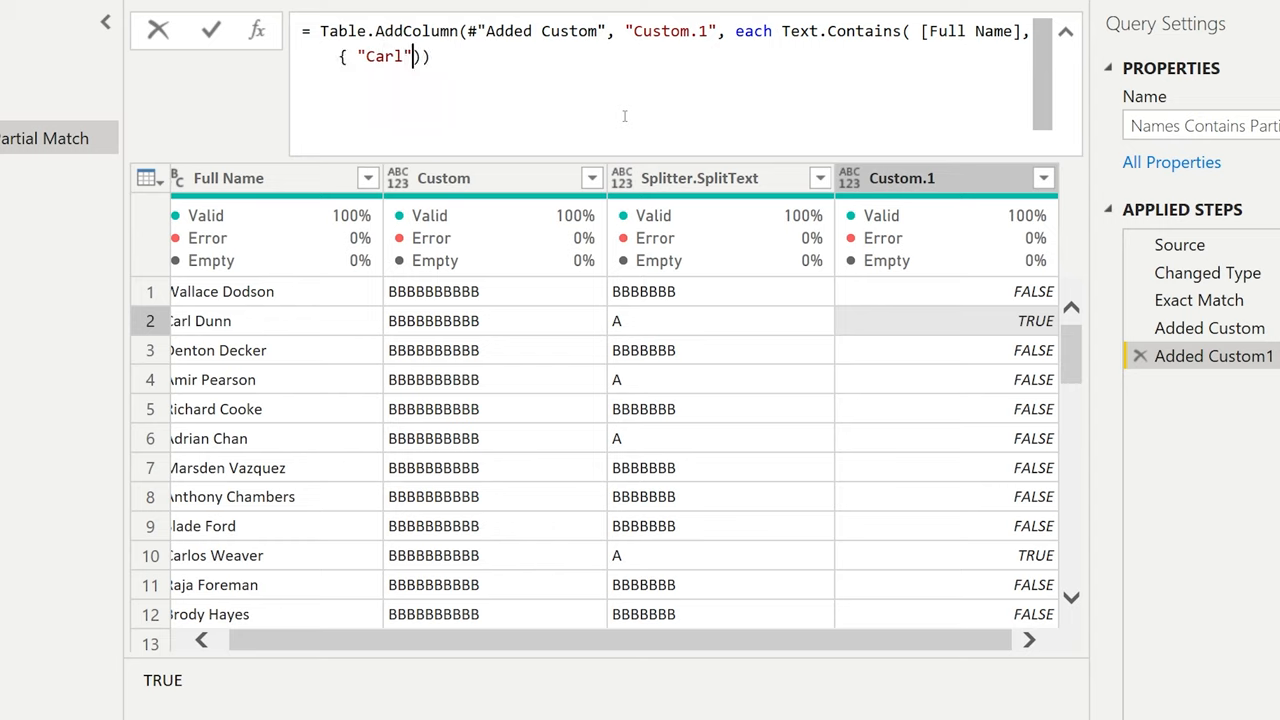
text(, "Amir", "Adrian", "Carlos)
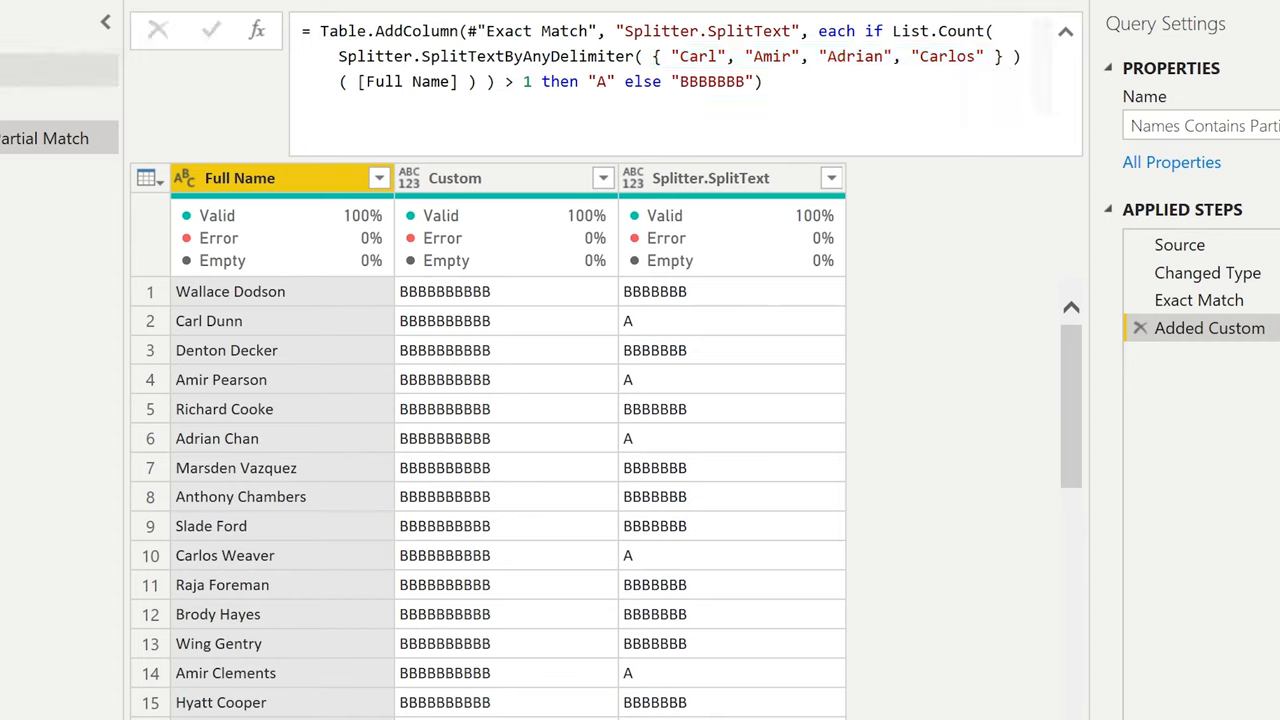
mouse_move(548, 292)
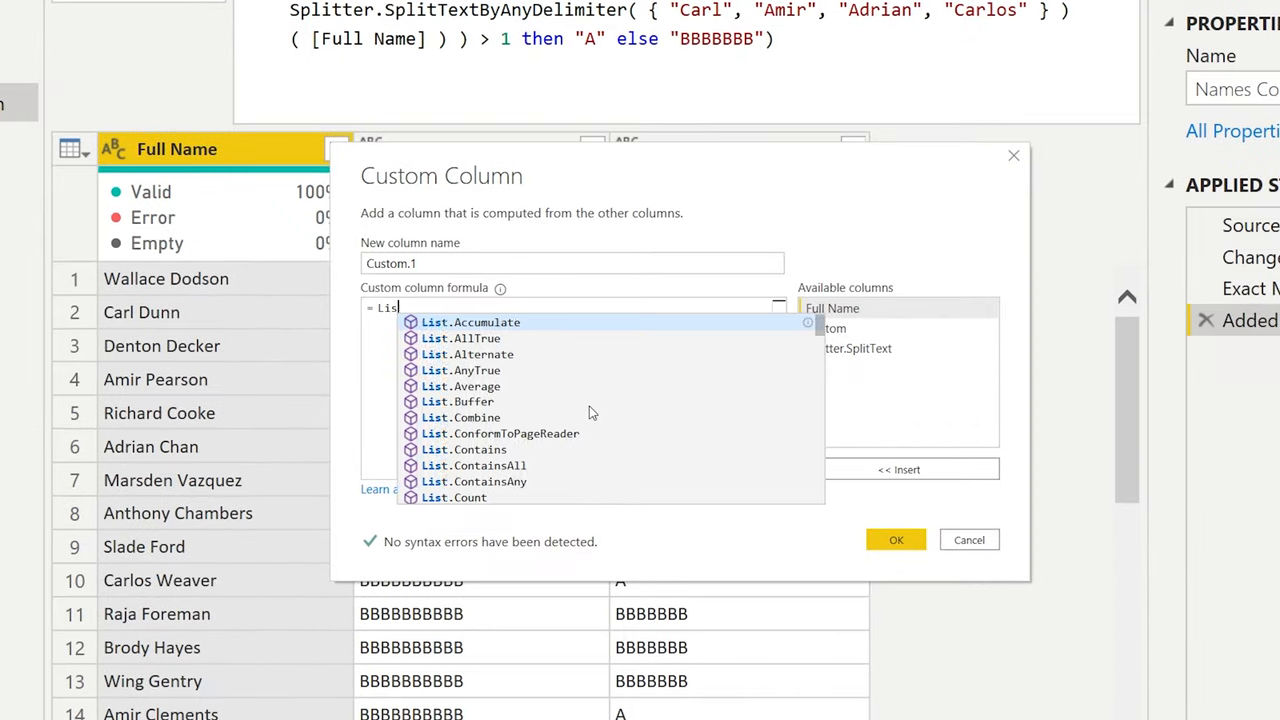
Step: Write List.Transform over { "Carl", "Amir", "Adrian", "Carlos" } with a (substring) => lambda
text(List.Transform()
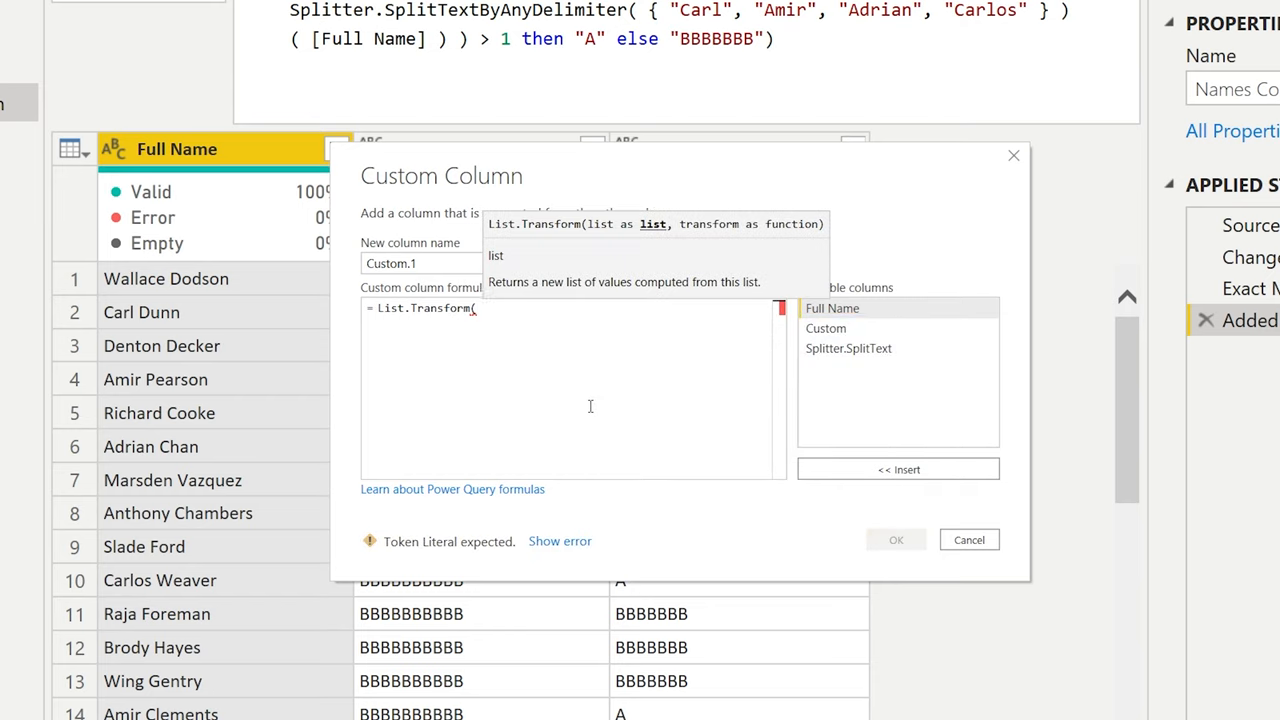
text({ "Carl", "Amir", "Adrian", "Carlos" })
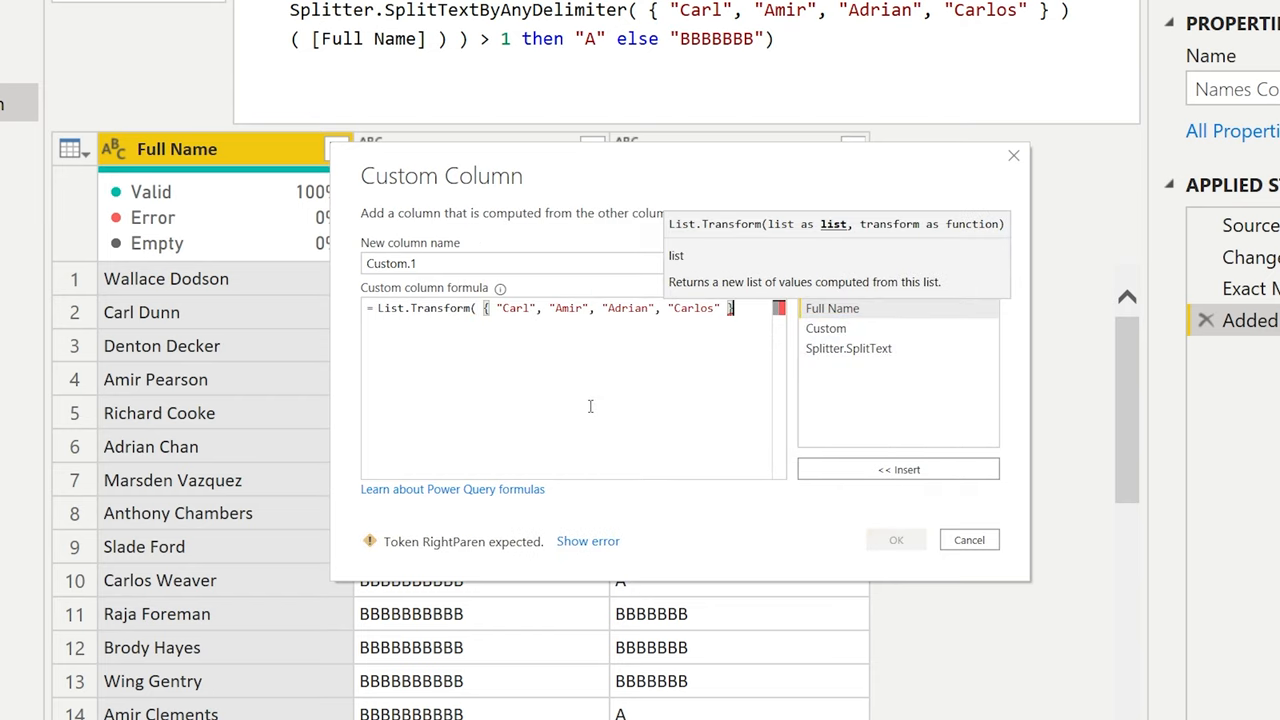
text(, ()
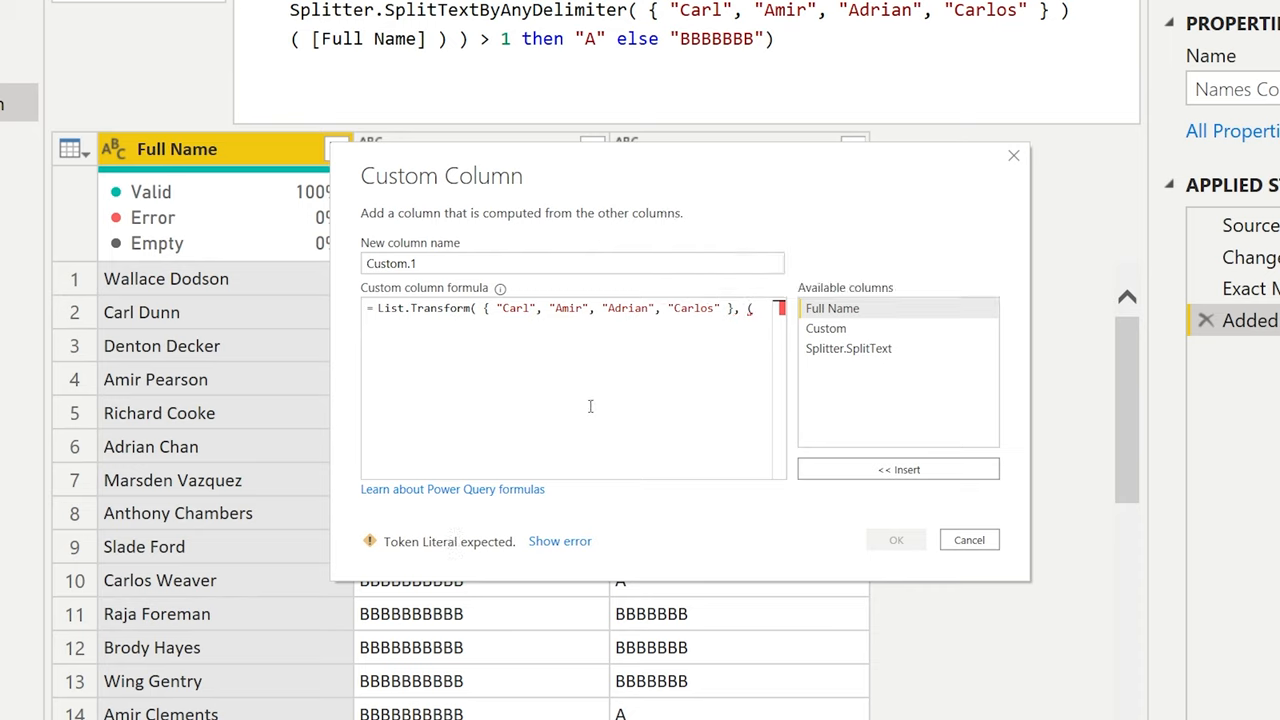
text(substring))
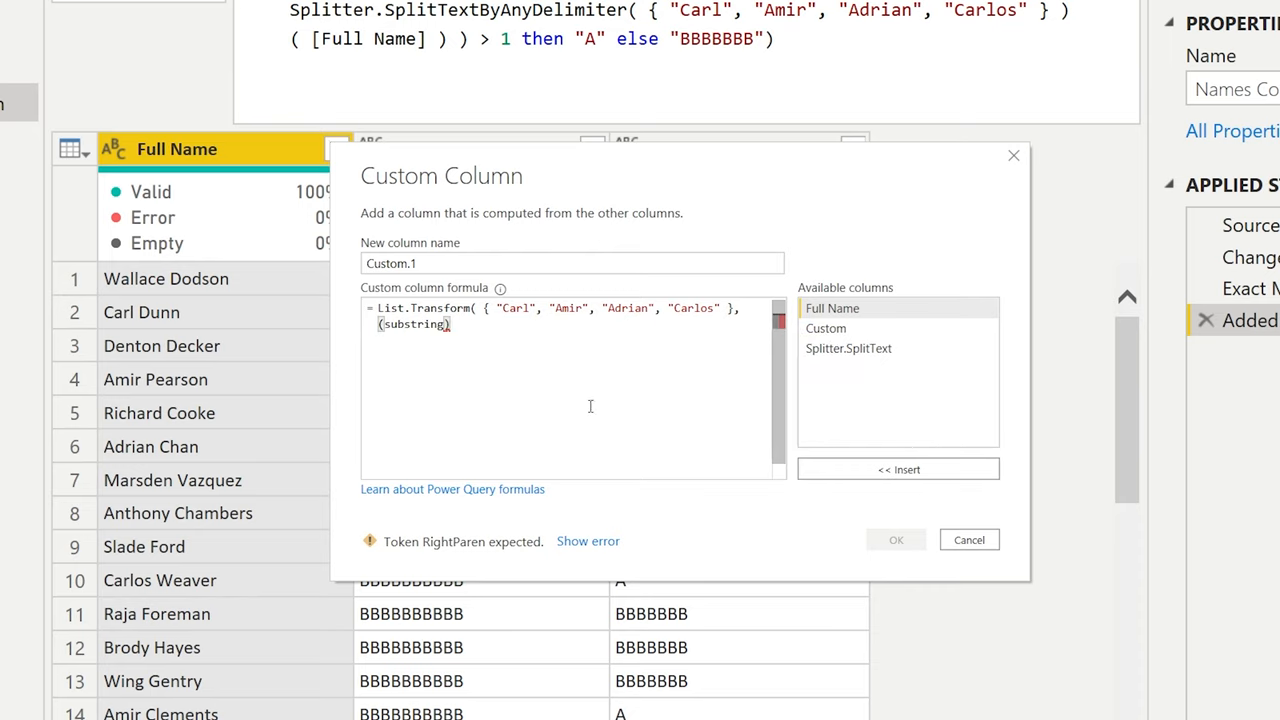
text(=>)
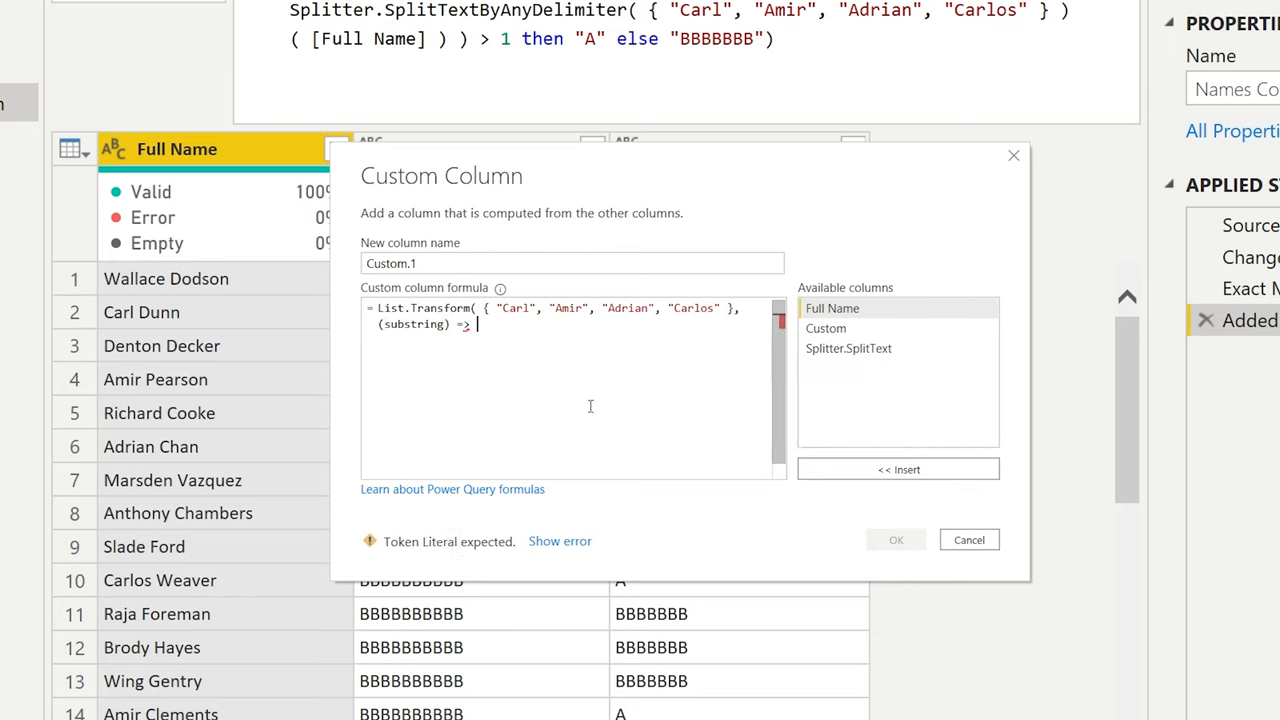
Step: Finish the lambda as Text.Contains([Full Name], substring), name the column List.Transform and add it
text(Text.Contains)
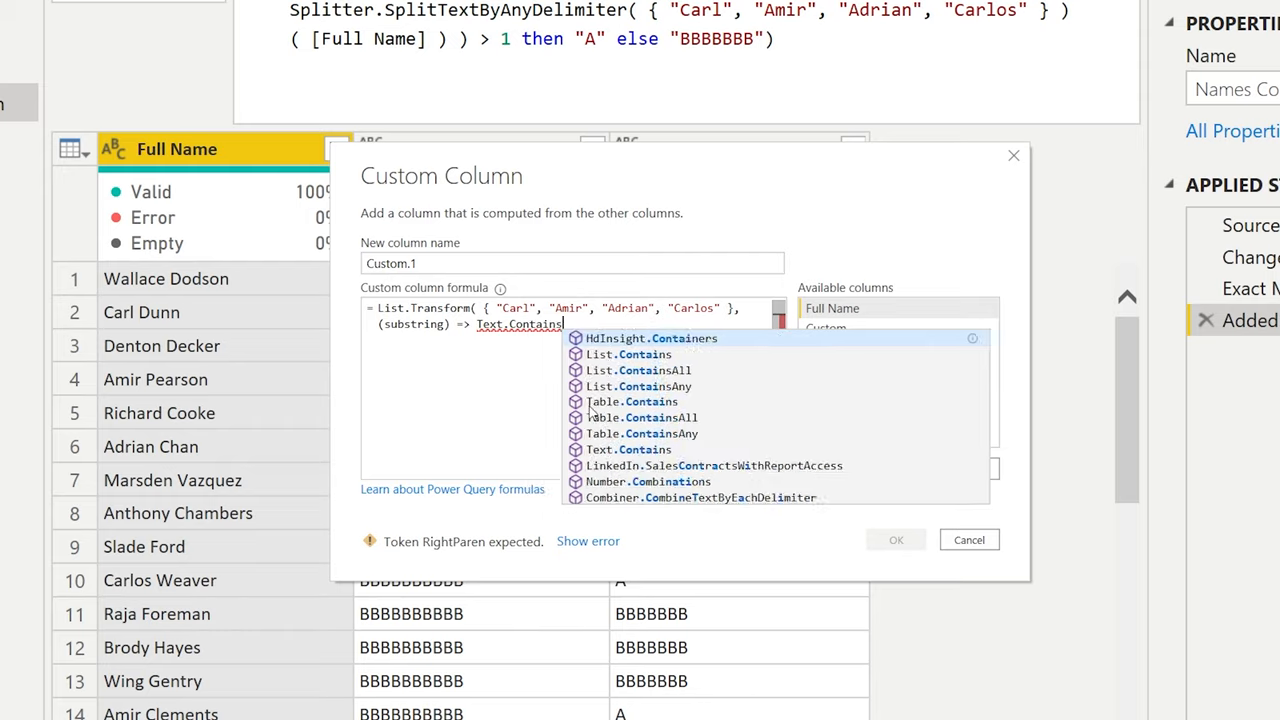
click(638, 448)
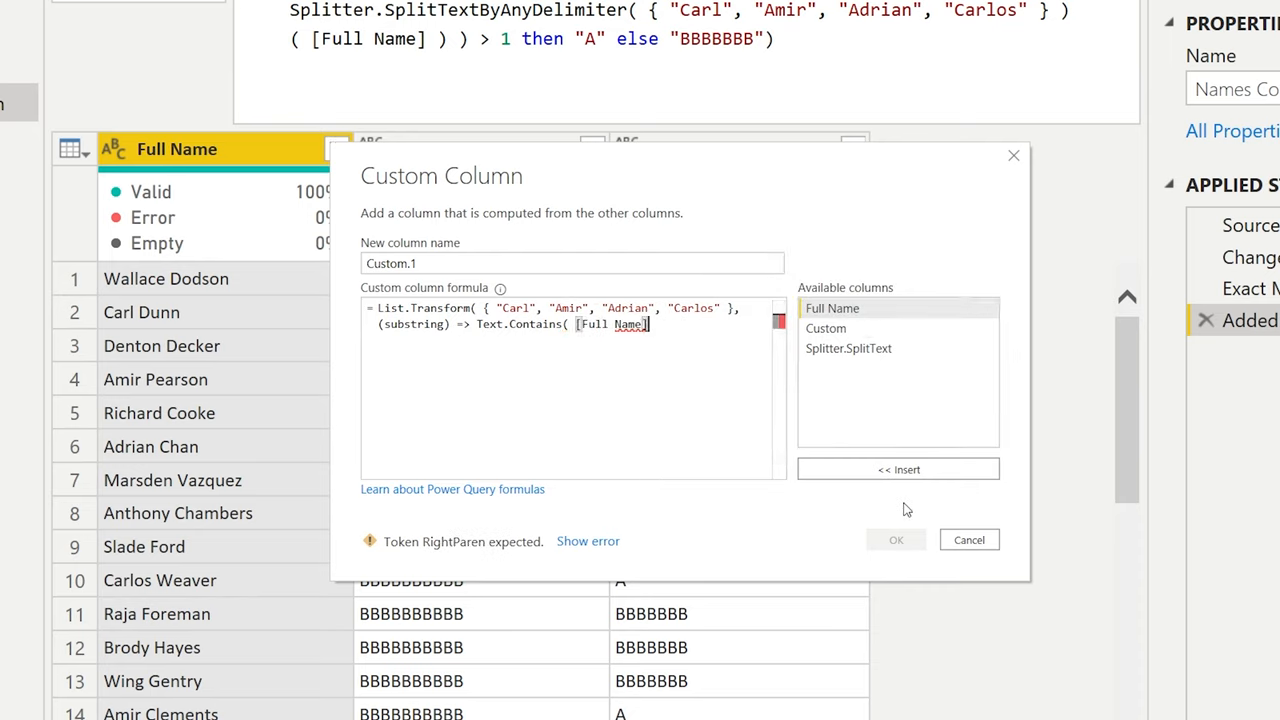
text(, substring)
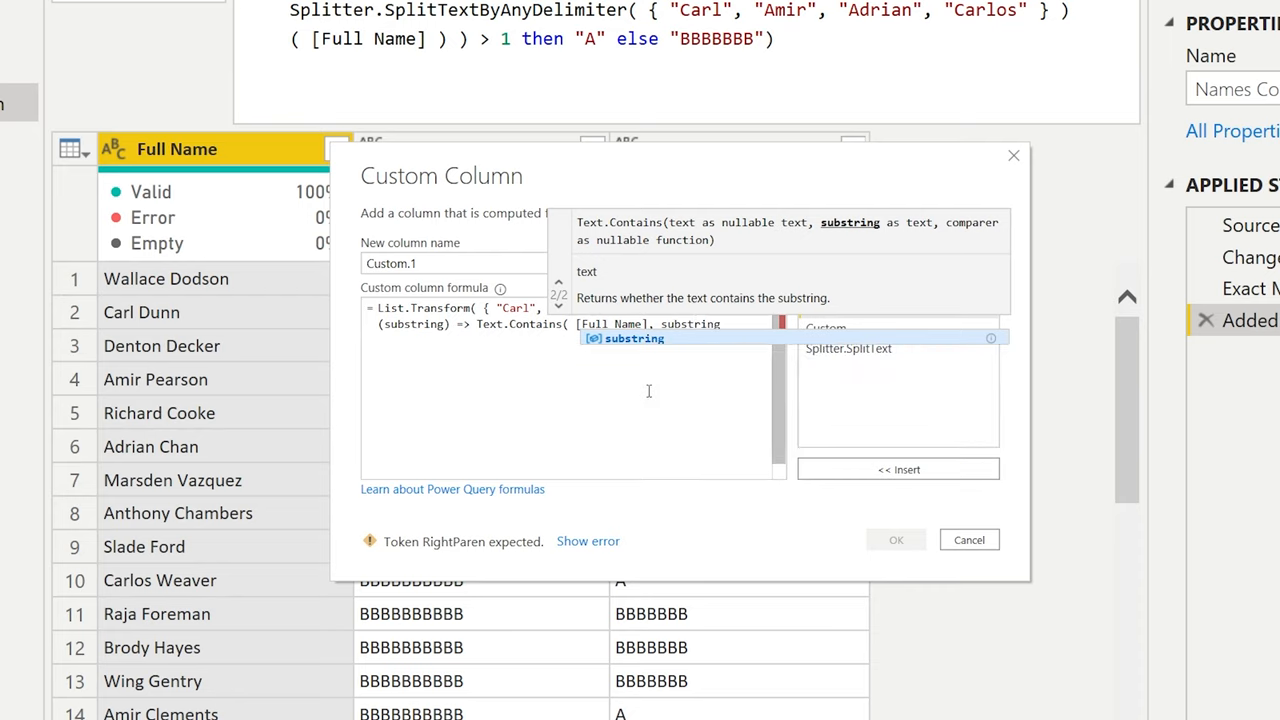
text() ))
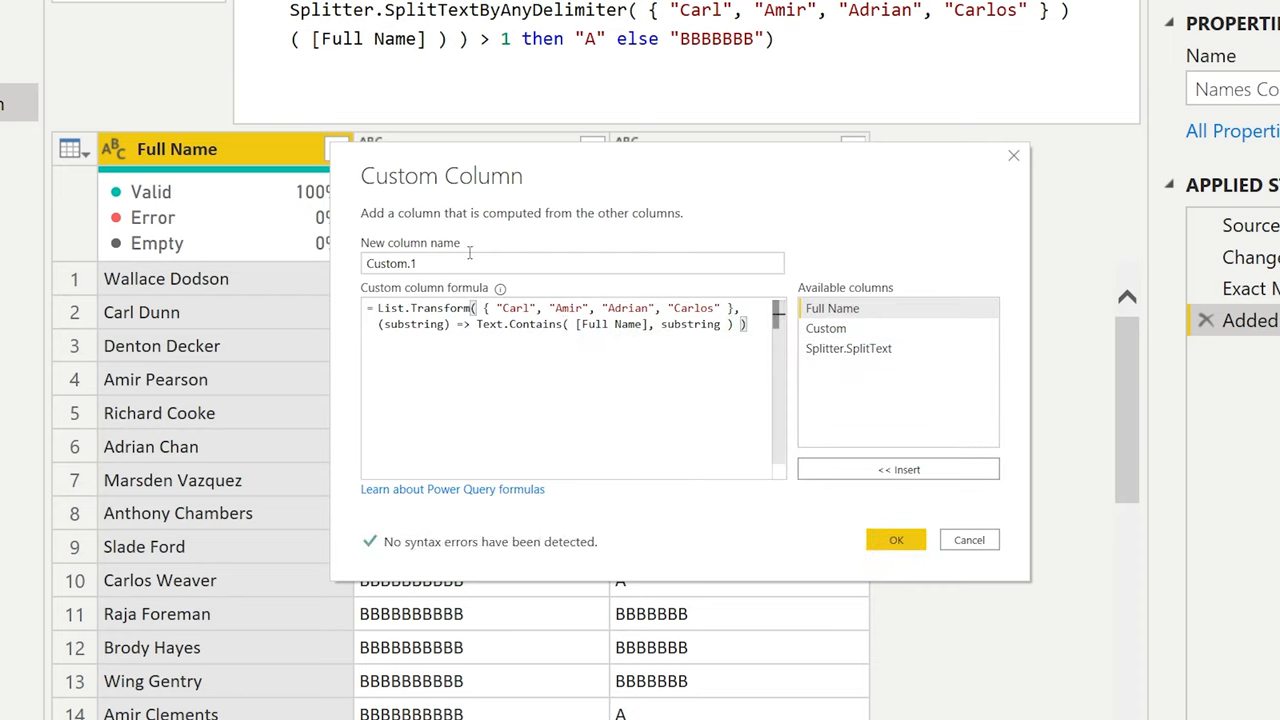
text(List.Transfor)
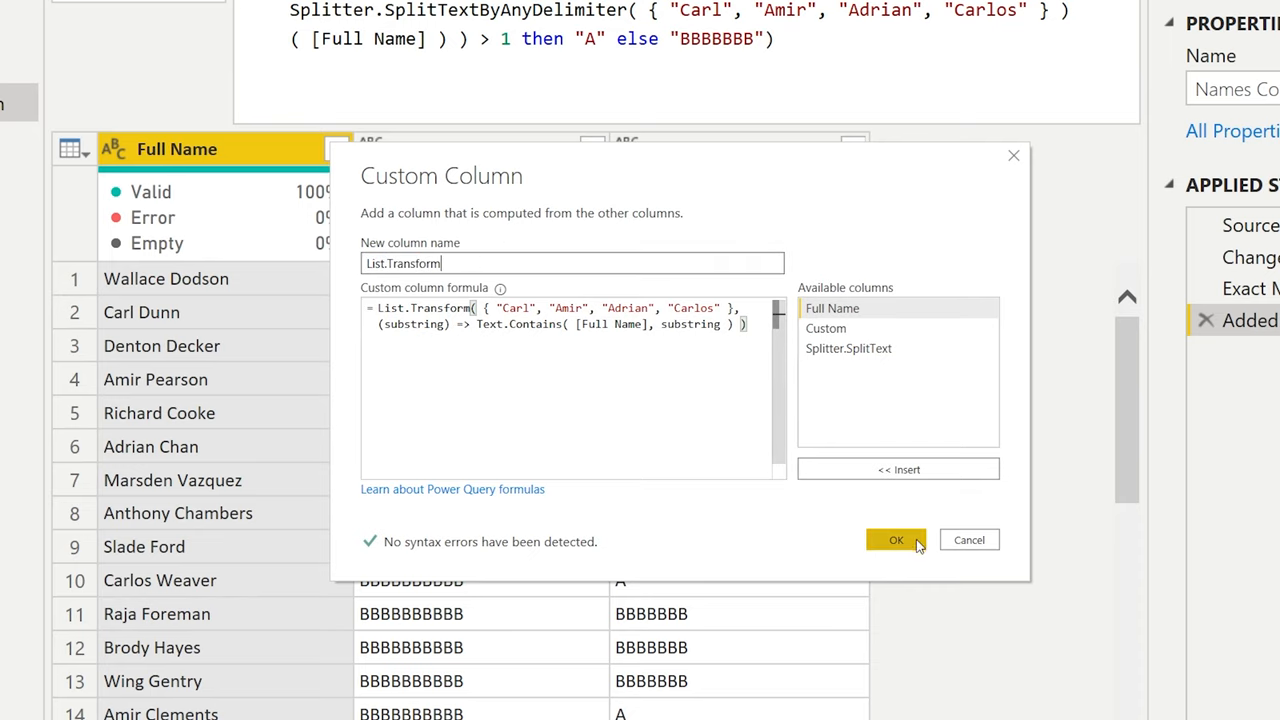
click(896, 540)
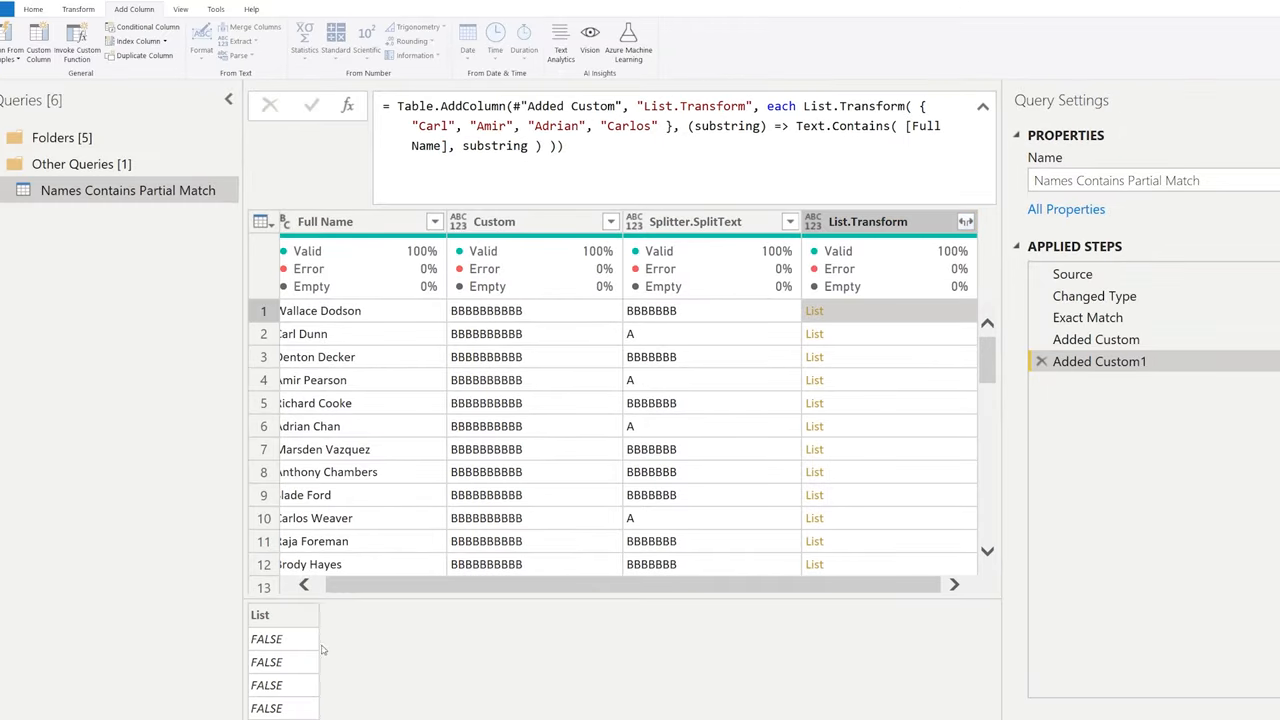
mouse_move(800, 330)
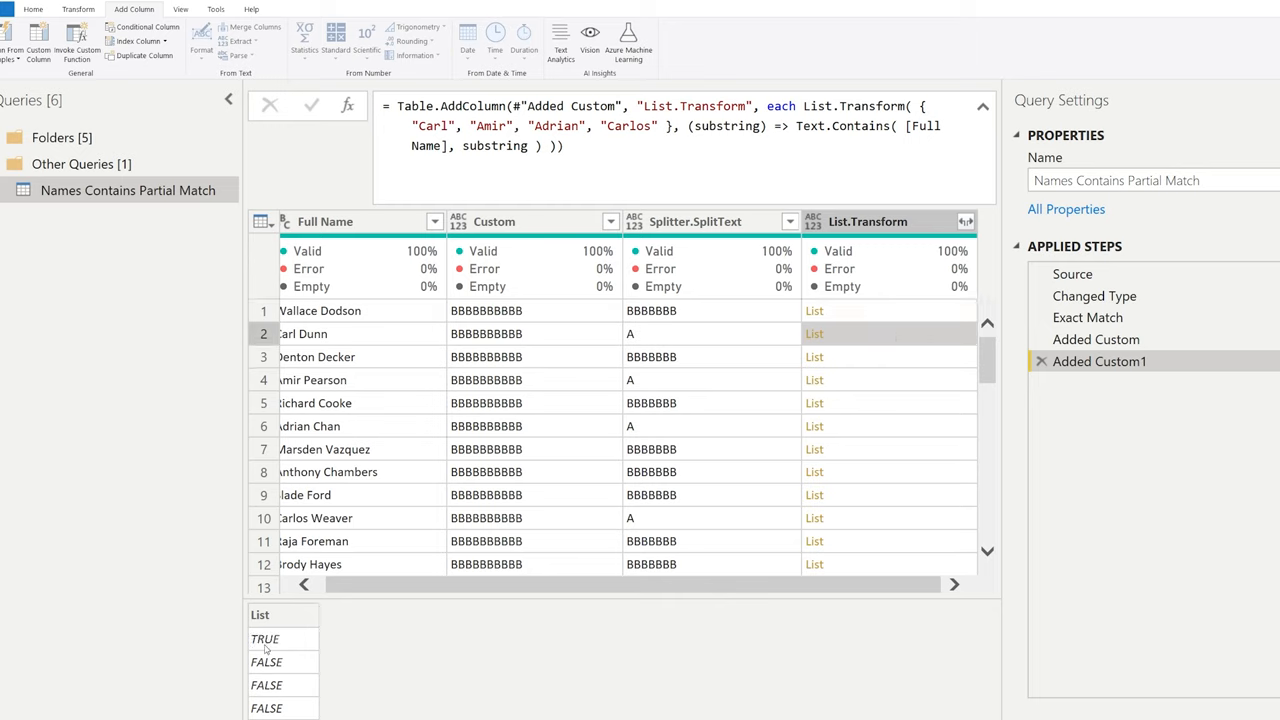
mouse_move(284, 642)
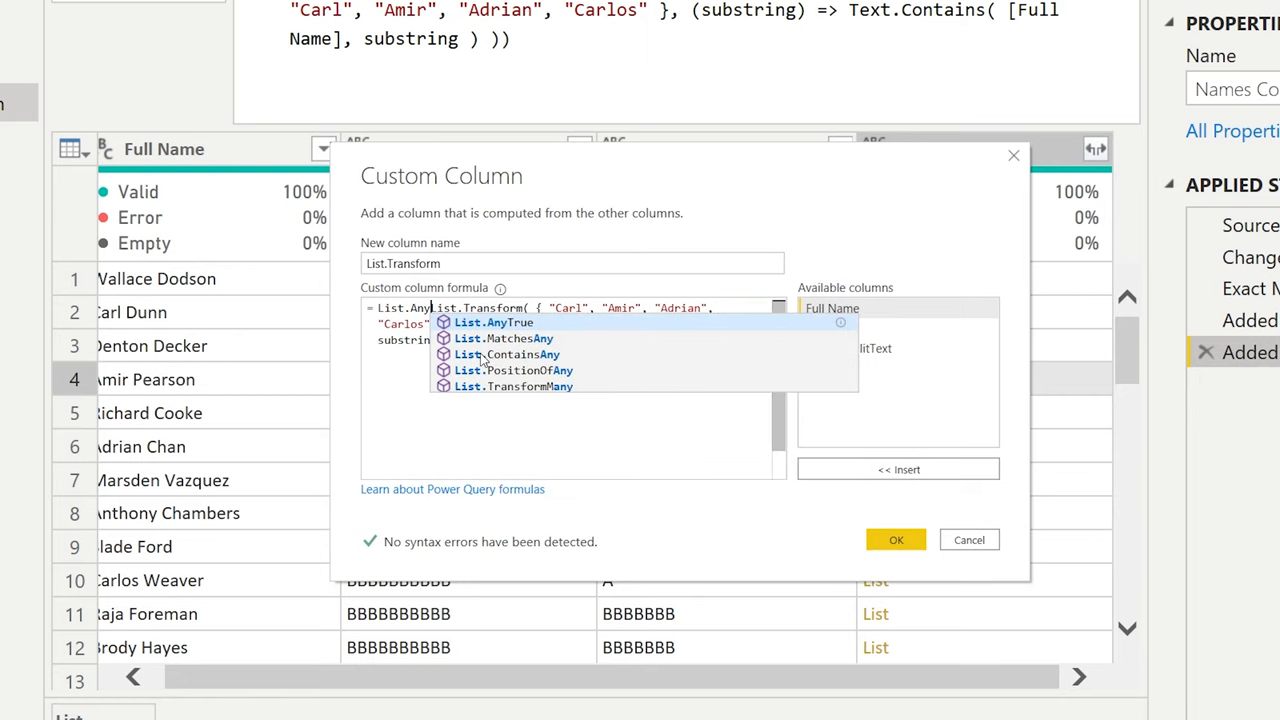
Step: Wrap the List.Transform formula in List.AnyTrue so the column returns TRUE or FALSE per row
click(492, 322)
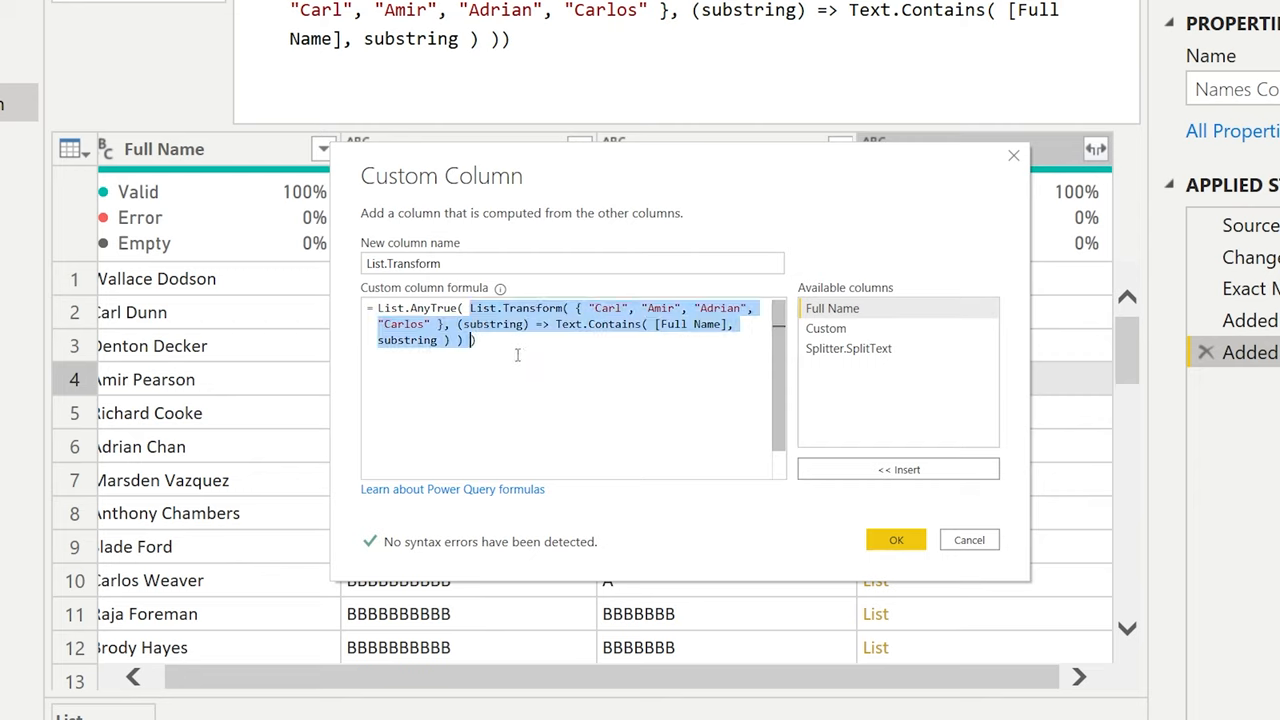
mouse_move(512, 348)
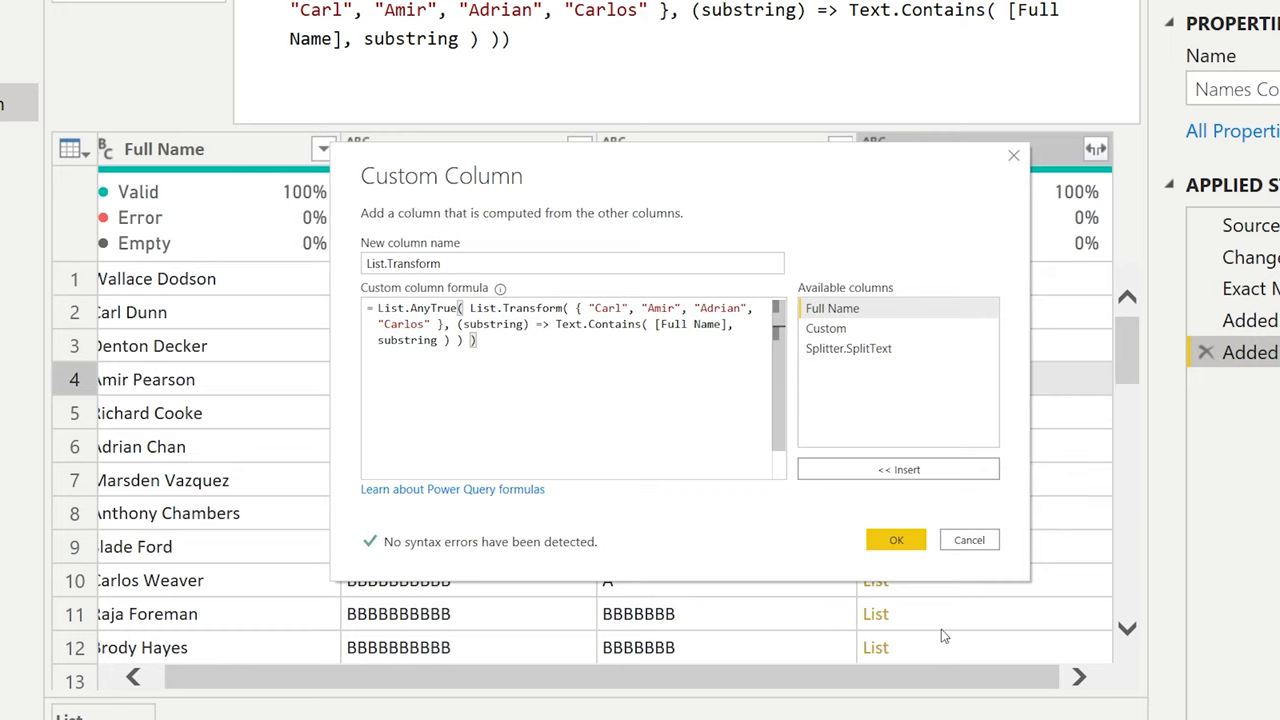
click(896, 540)
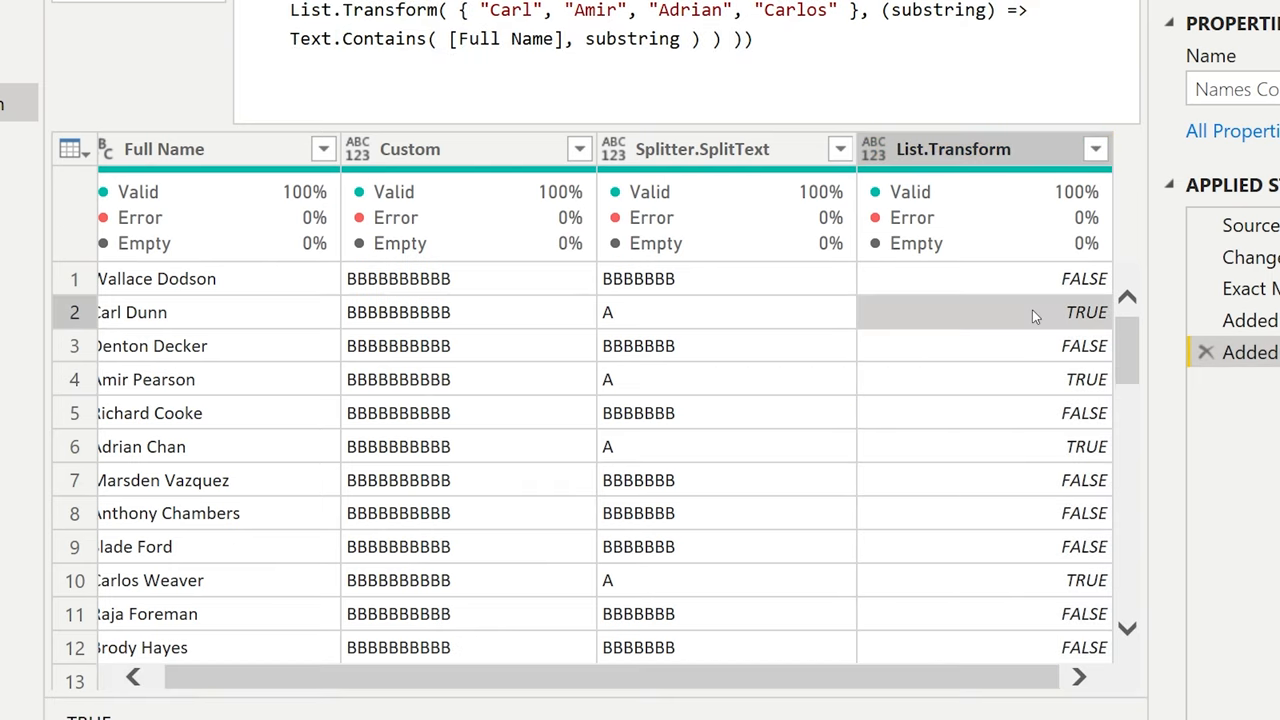
mouse_move(1020, 446)
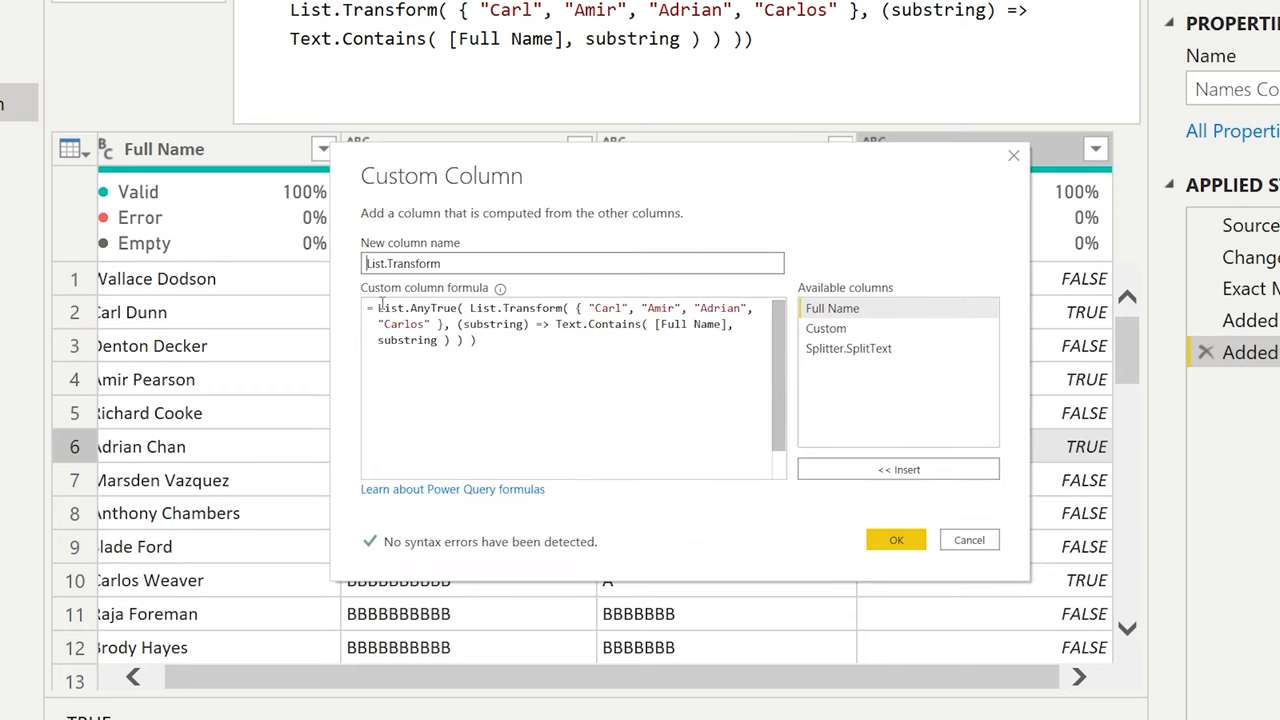
Step: Rewrite the formula as if List.AnyTrue(...) = true then "A" else "BBBBBBB"
text(if)
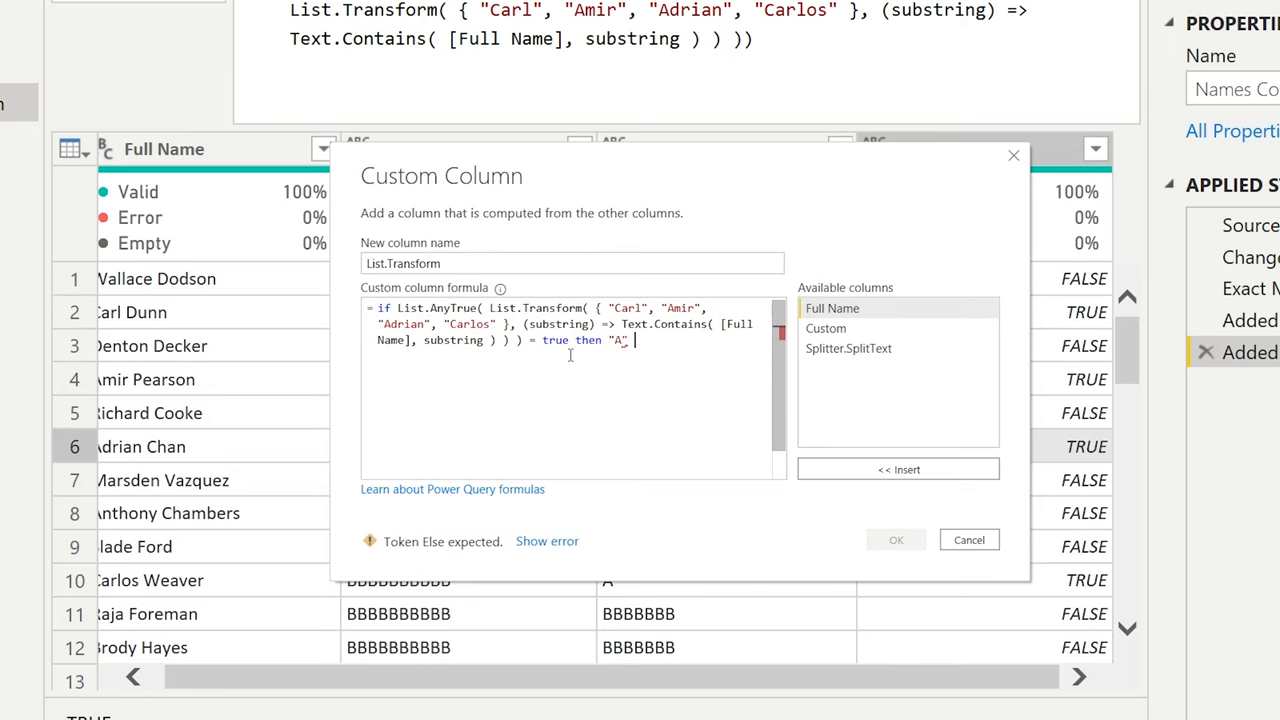
text(else "BB")
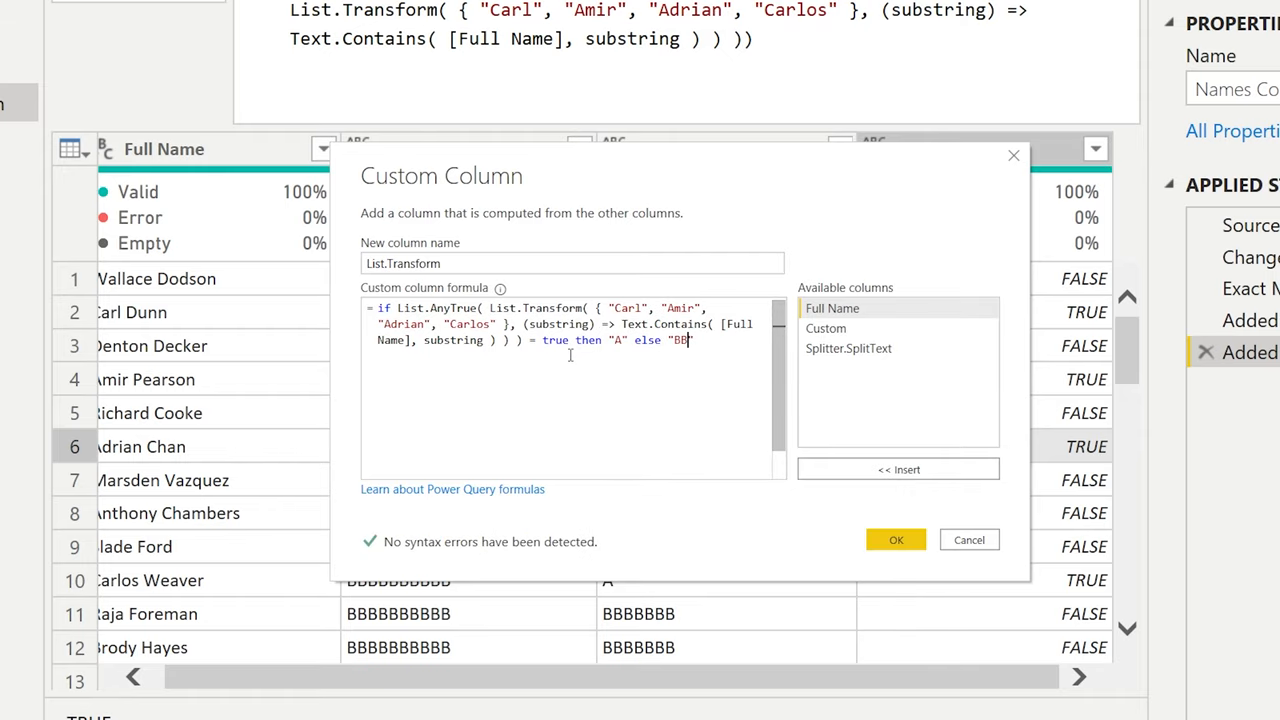
text(BBBBBB)
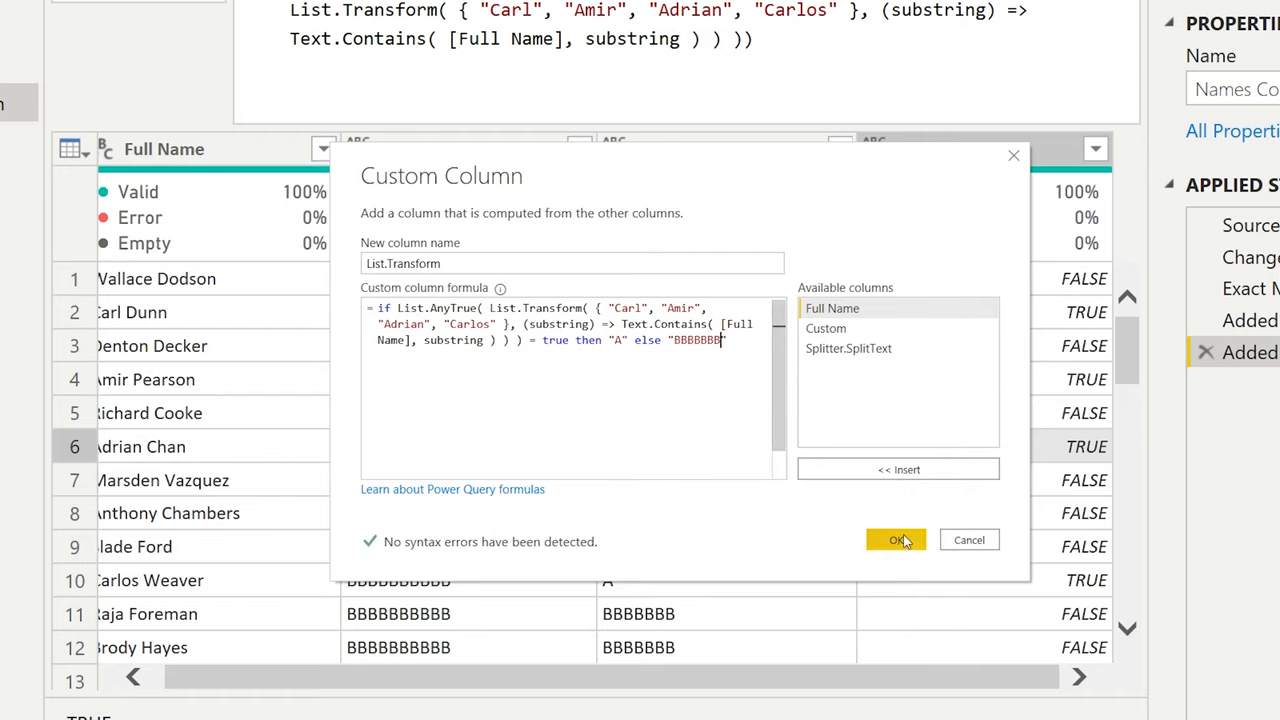
click(896, 540)
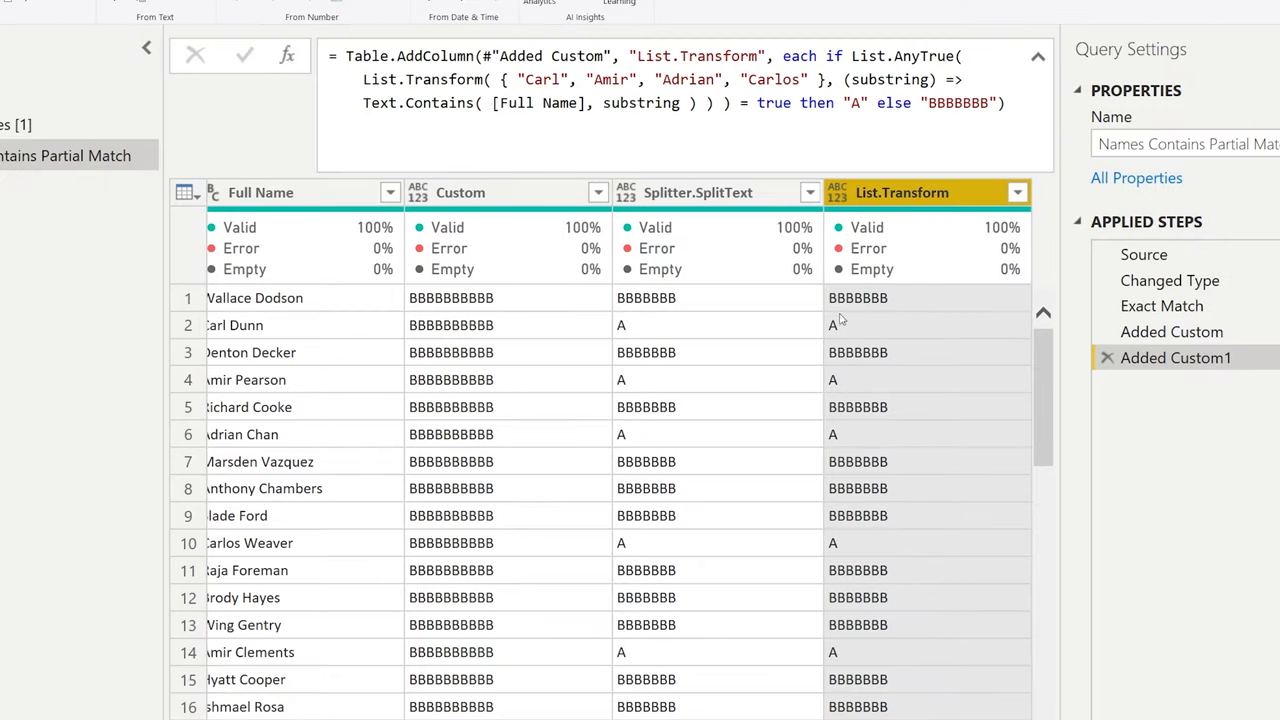
mouse_move(892, 340)
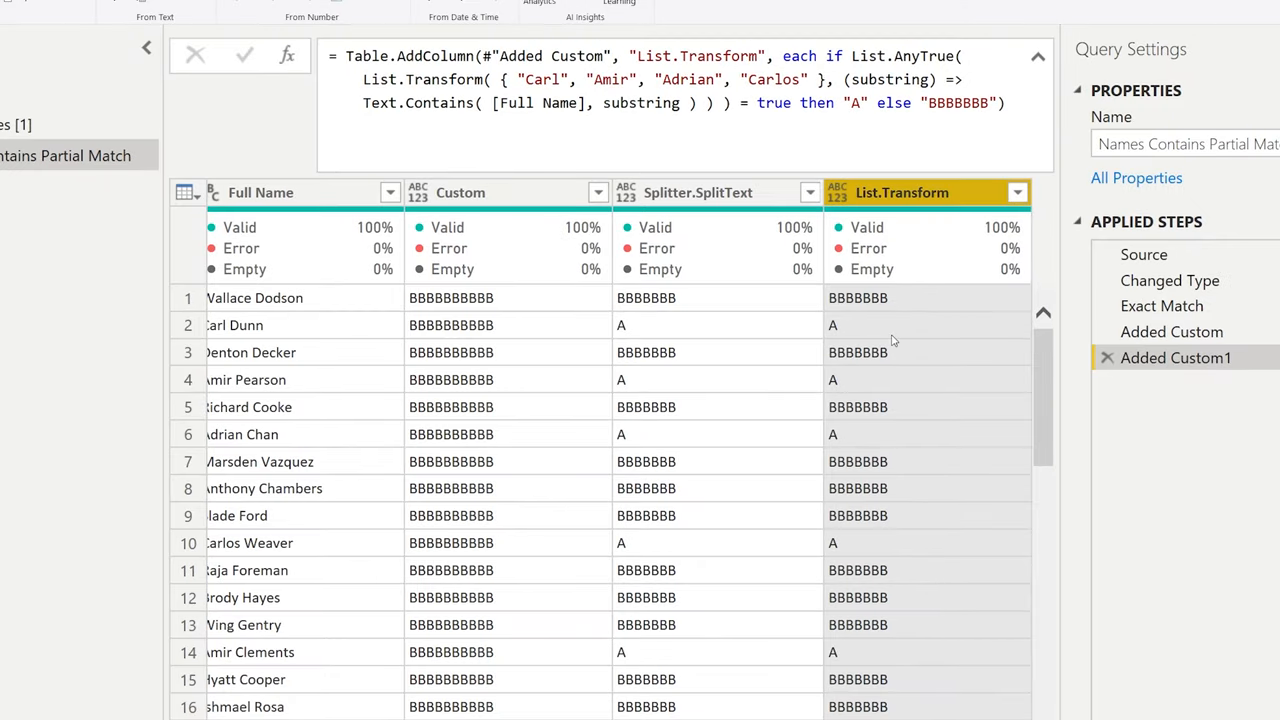
mouse_move(912, 218)
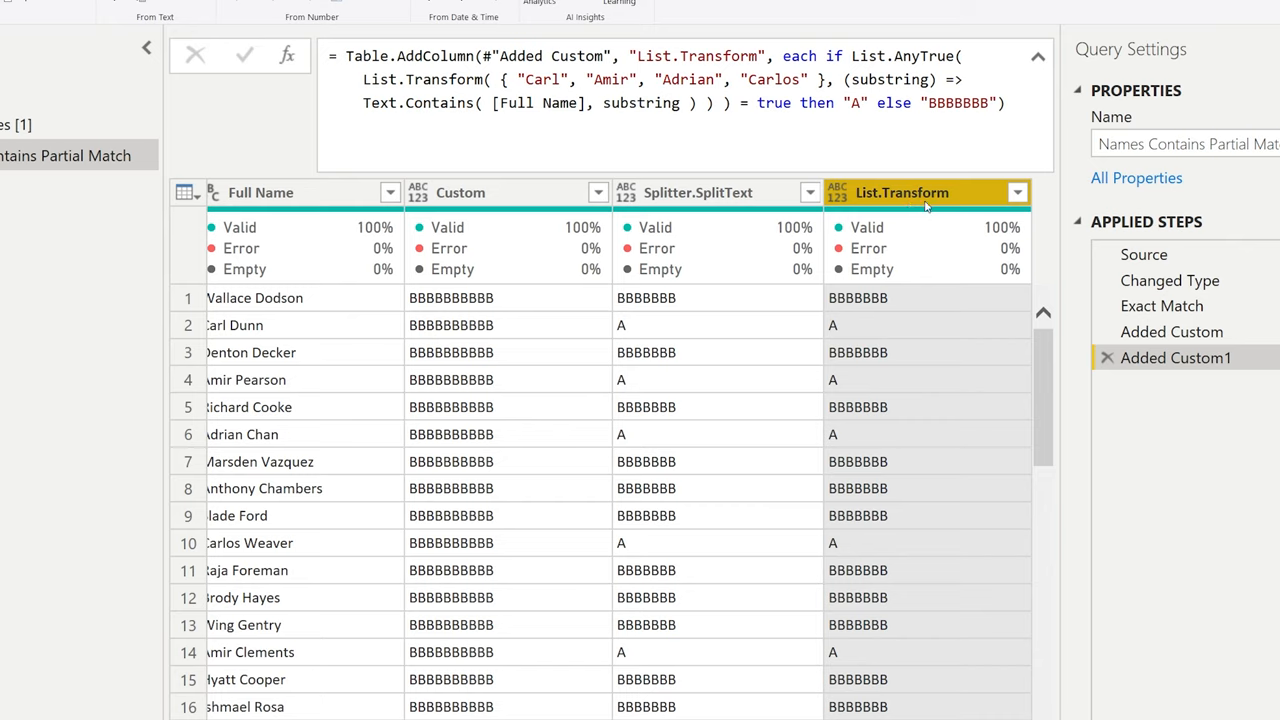
mouse_move(868, 340)
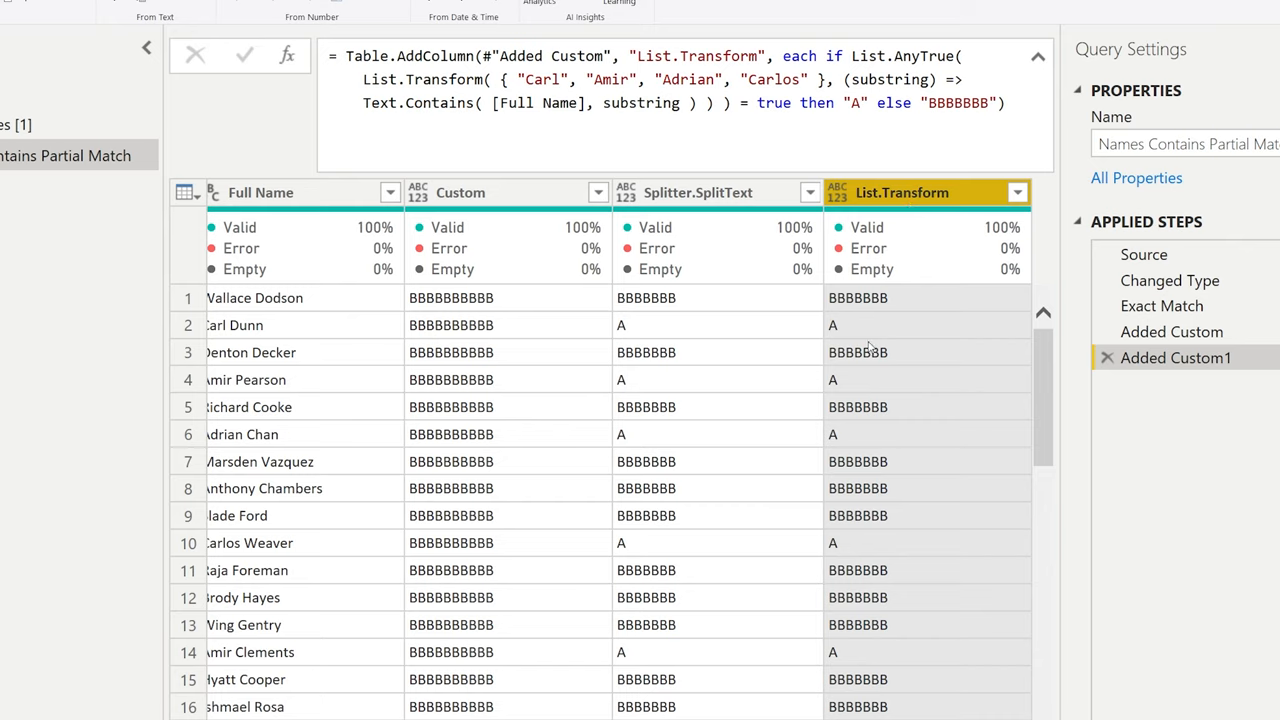